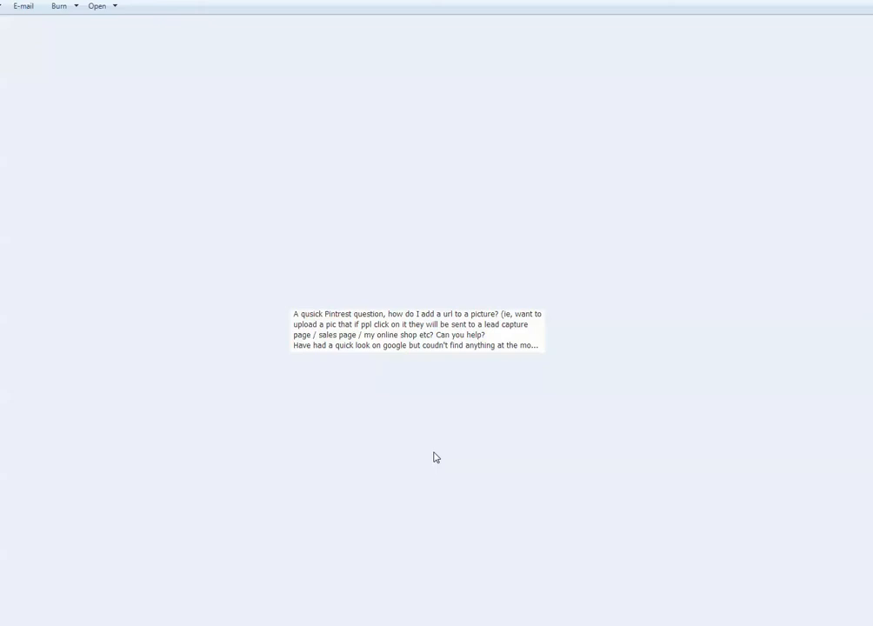
{"action": "mouse_move", "coordinate": [446, 392]}
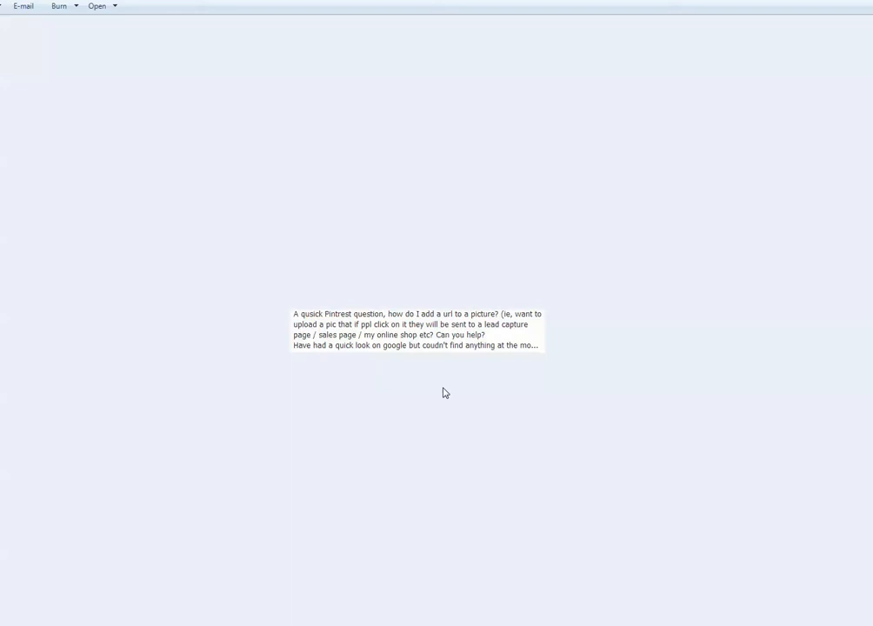
{"action": "mouse_move", "coordinate": [485, 377]}
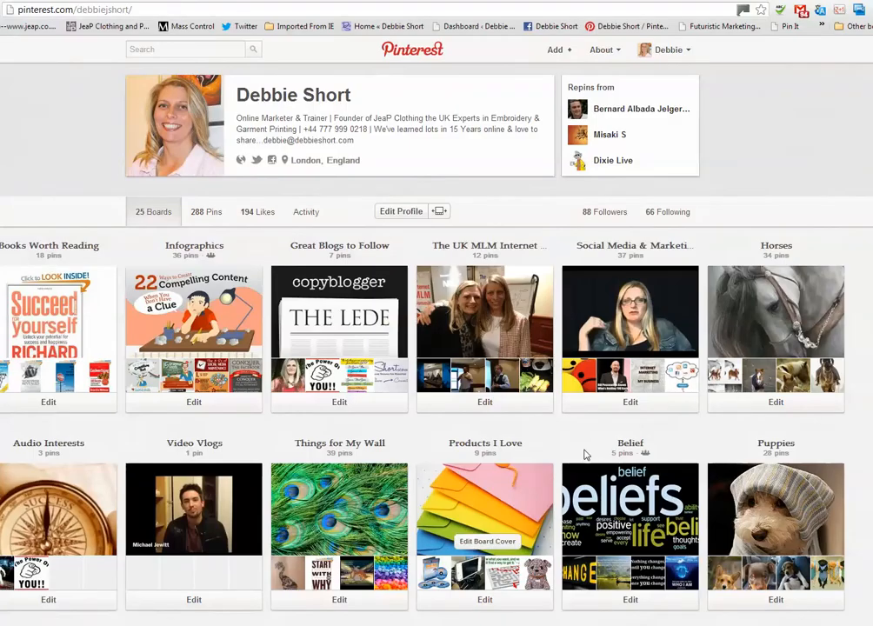
{"action": "mouse_move", "coordinate": [686, 449]}
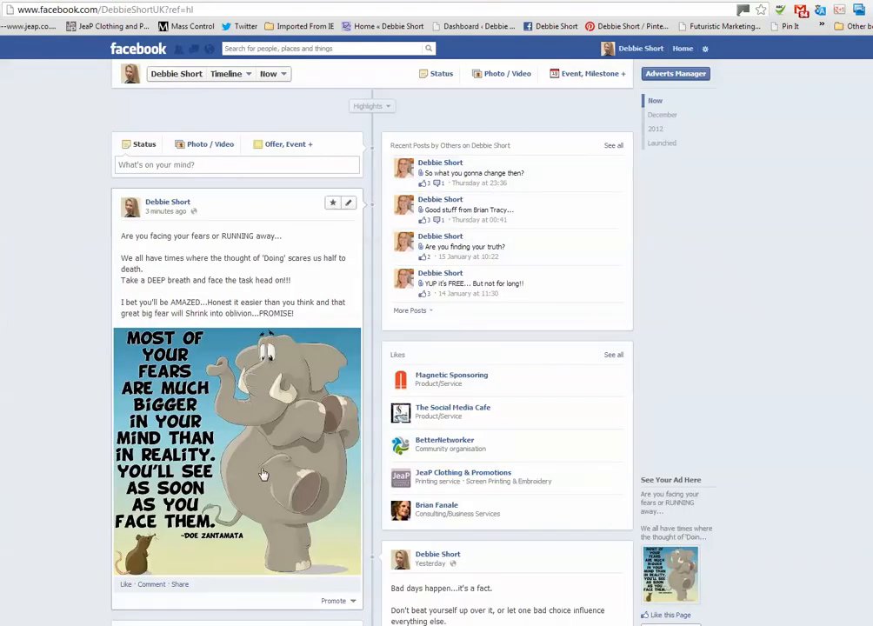
{"action": "mouse_move", "coordinate": [329, 406]}
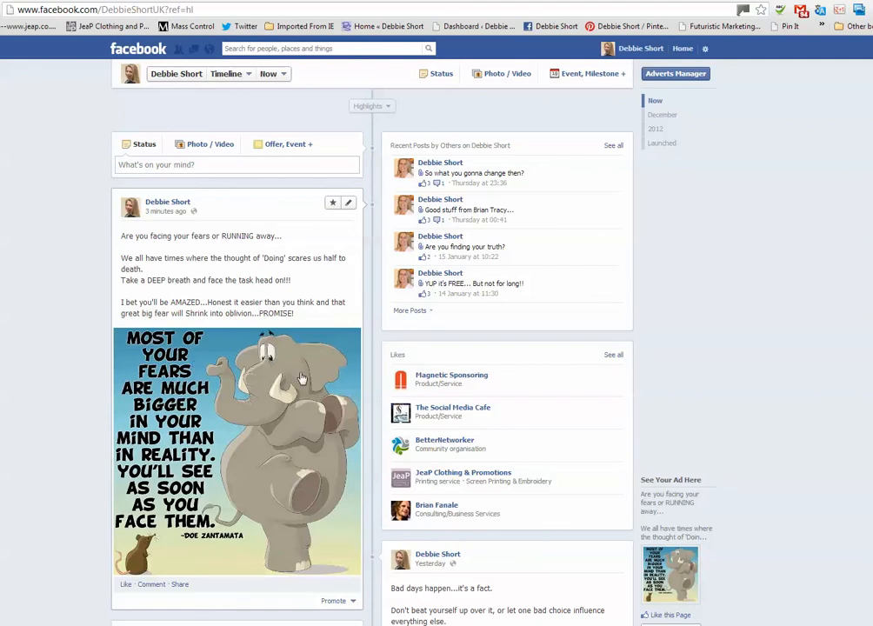
{"action": "mouse_move", "coordinate": [267, 411]}
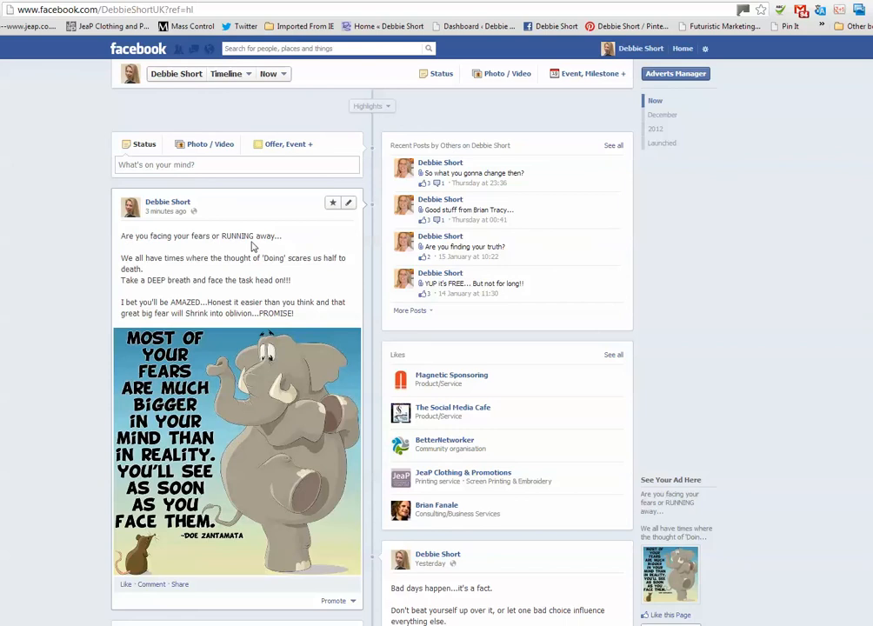
{"action": "mouse_move", "coordinate": [296, 287]}
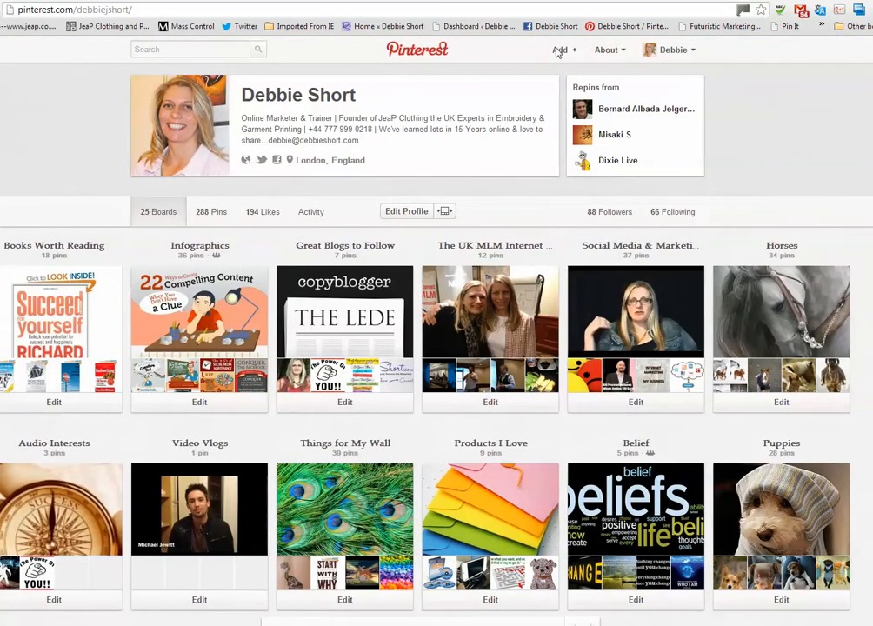
Choose Upload a Pin from the Add options in the Pinterest header
{"action": "left_click", "coordinate": [561, 50]}
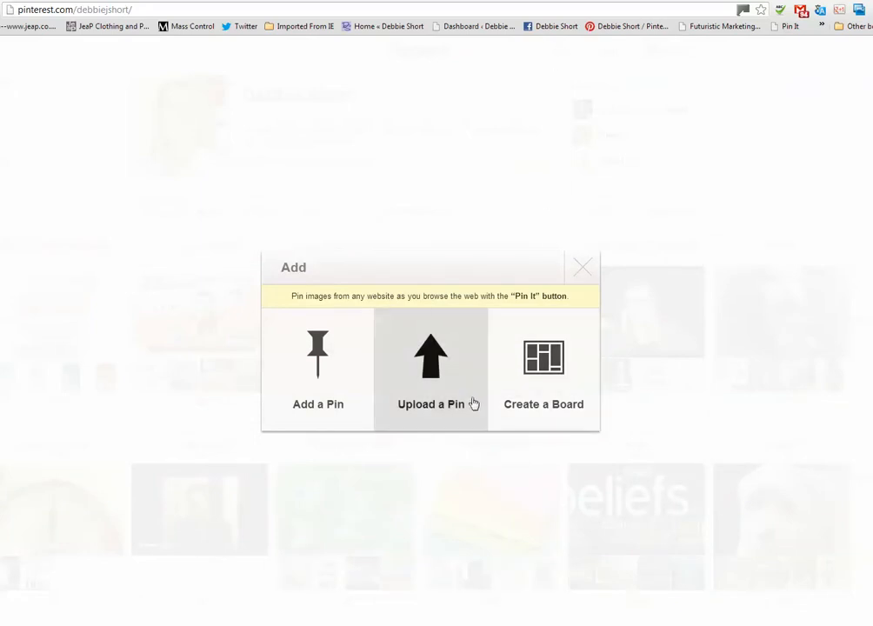
{"action": "mouse_move", "coordinate": [444, 389]}
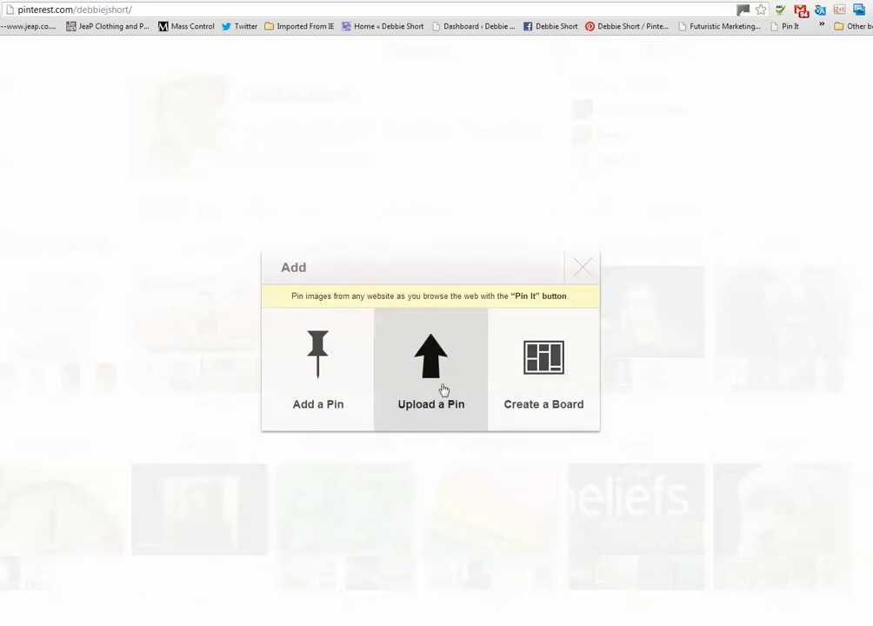
{"action": "left_click", "coordinate": [430, 369]}
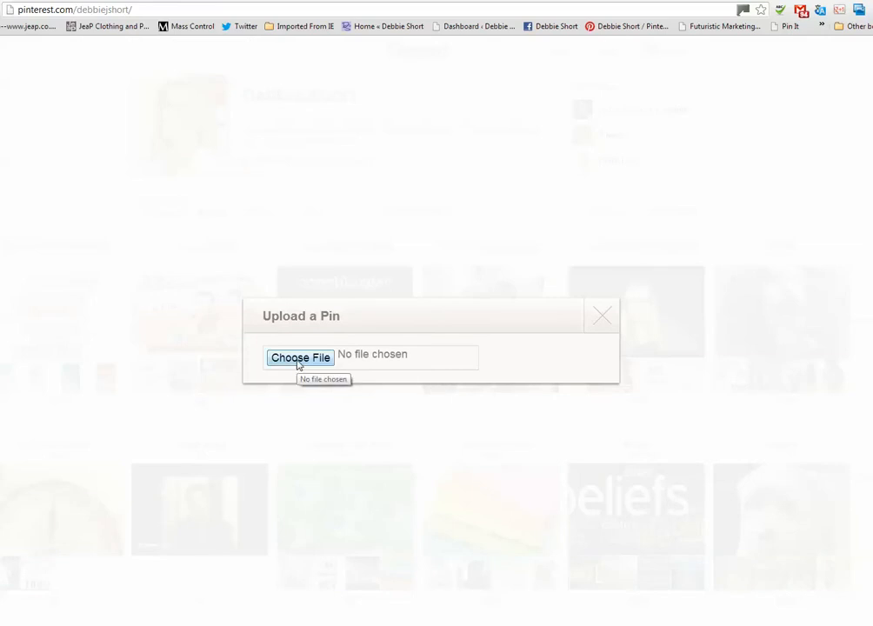
Browse the FB Images folder and load Elephant Fears.jpg into the upload form
{"action": "left_click", "coordinate": [299, 358]}
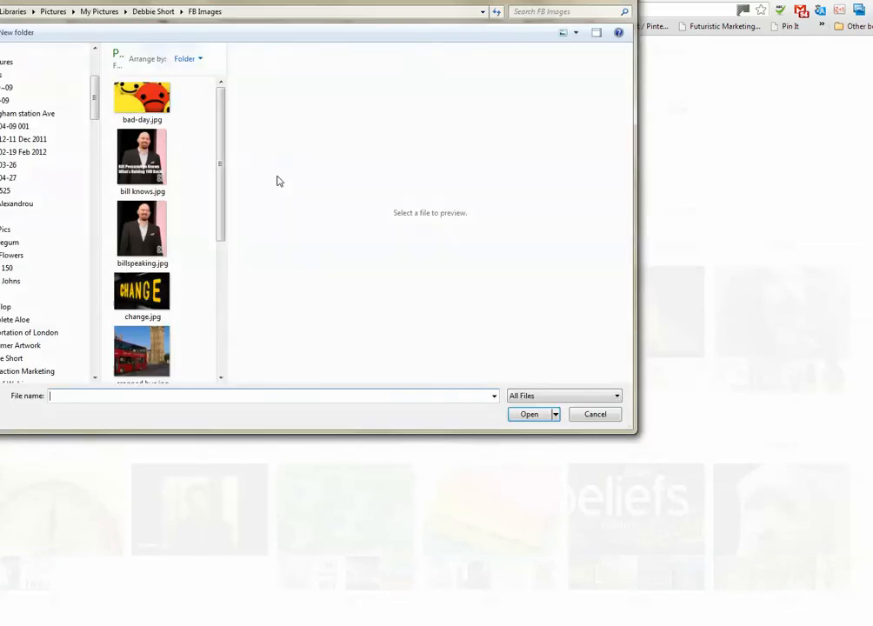
{"action": "scroll", "scroll_direction": "down", "scroll_amount": 3}
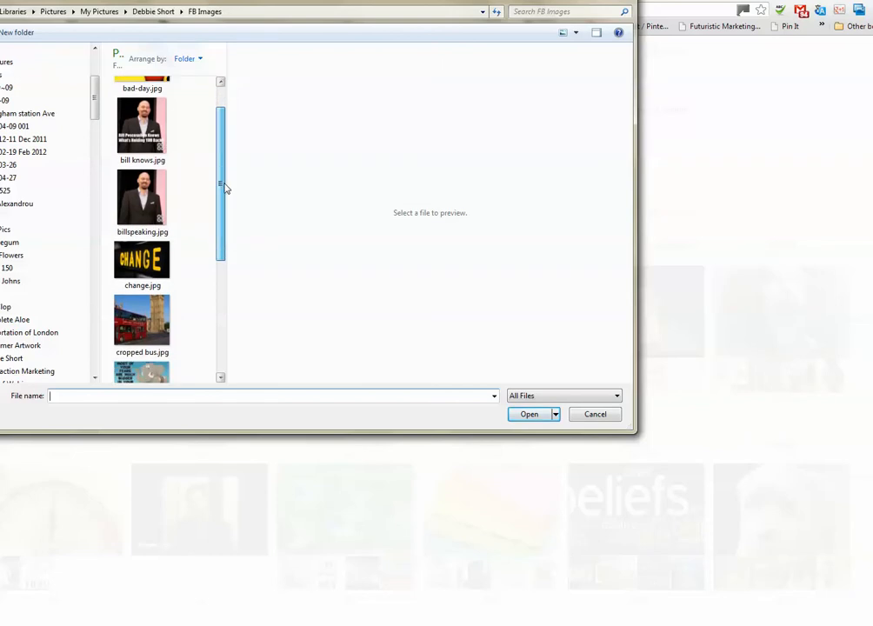
{"action": "scroll", "scroll_direction": "down", "scroll_amount": 3}
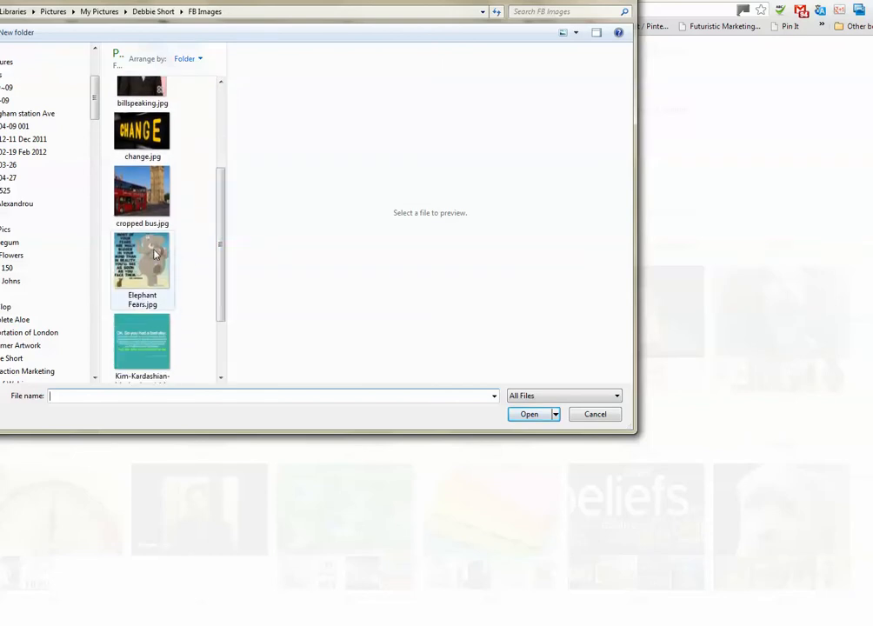
{"action": "left_click", "coordinate": [142, 261]}
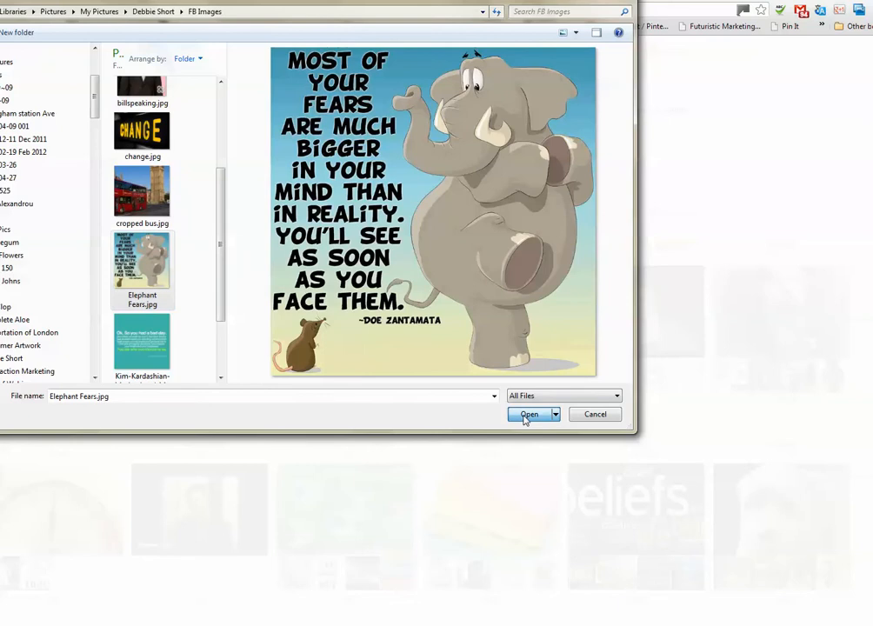
{"action": "left_click", "coordinate": [530, 414]}
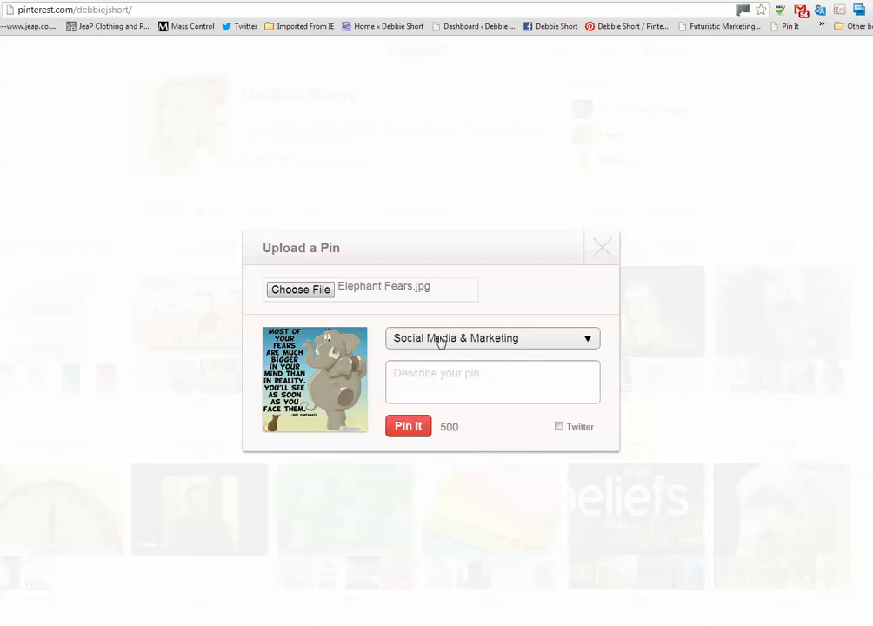
{"action": "mouse_move", "coordinate": [537, 339]}
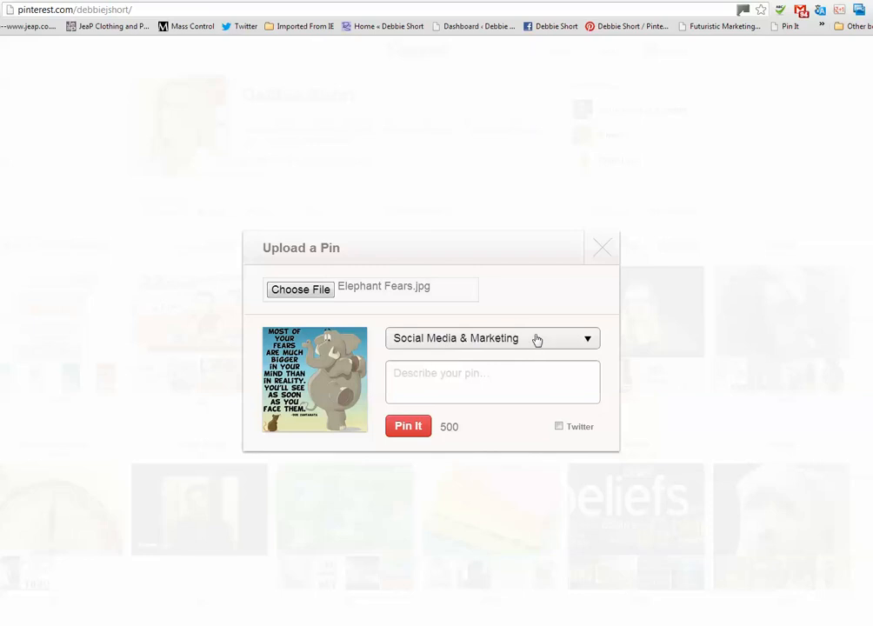
Pick Belief from the board dropdown for the elephant pin
{"action": "left_click", "coordinate": [492, 338]}
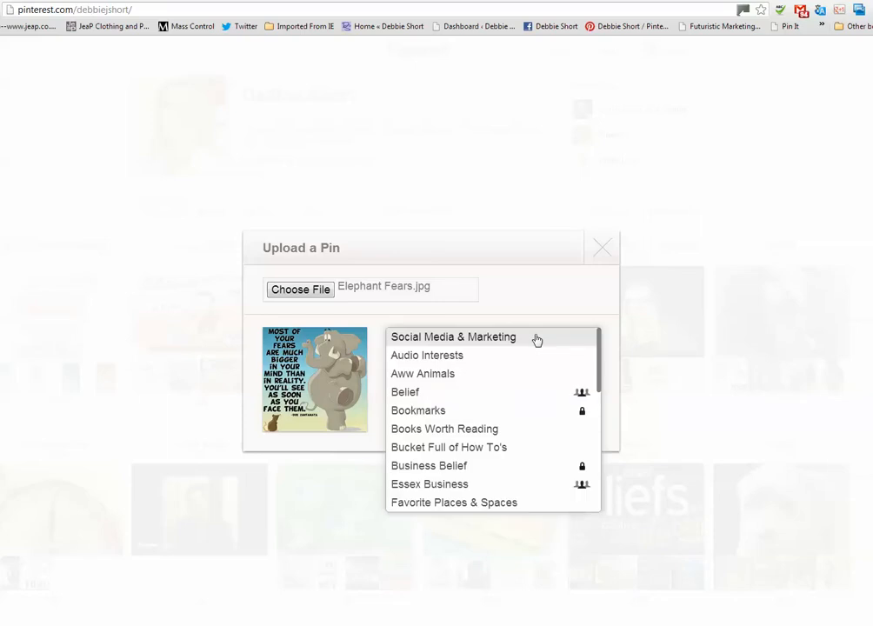
{"action": "mouse_move", "coordinate": [405, 392]}
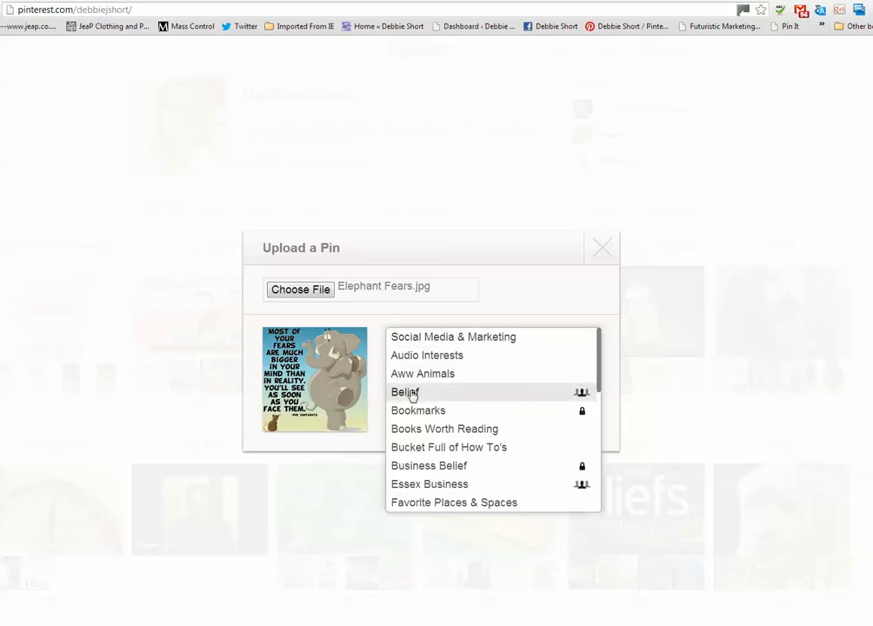
{"action": "left_click", "coordinate": [406, 393]}
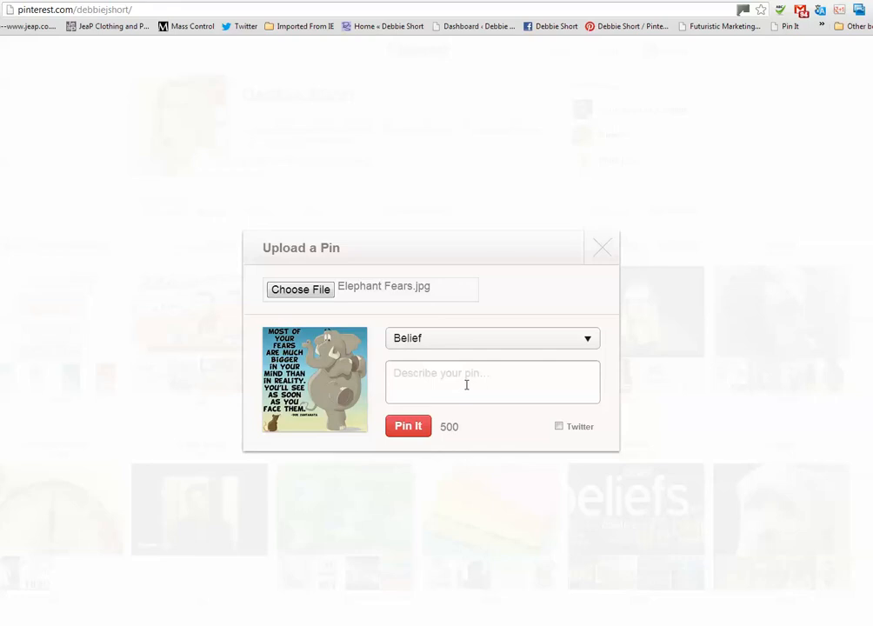
{"action": "mouse_move", "coordinate": [381, 146]}
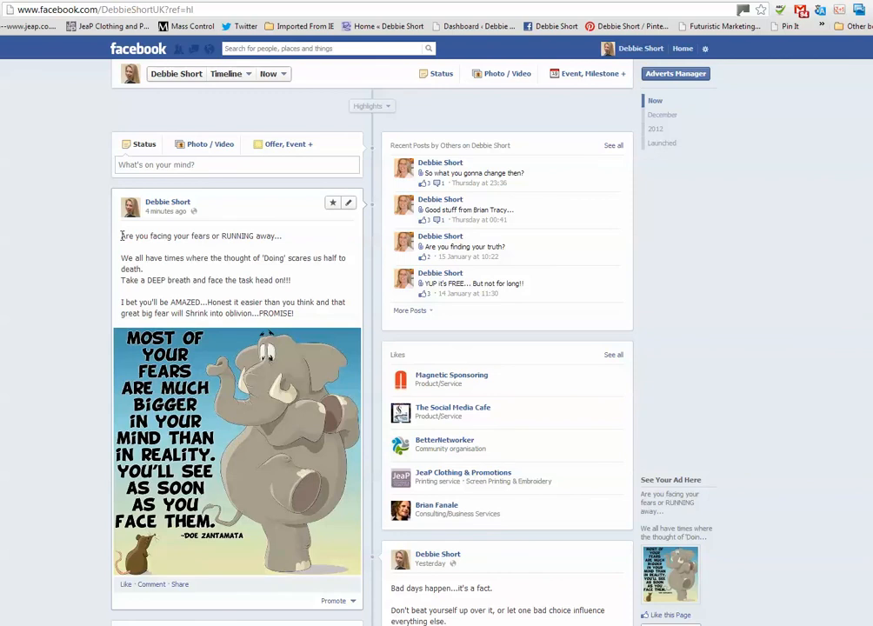
Select the fears post's caption text on Facebook to copy it
{"action": "left_click_drag", "start_coordinate": [121, 236], "coordinate": [294, 313]}
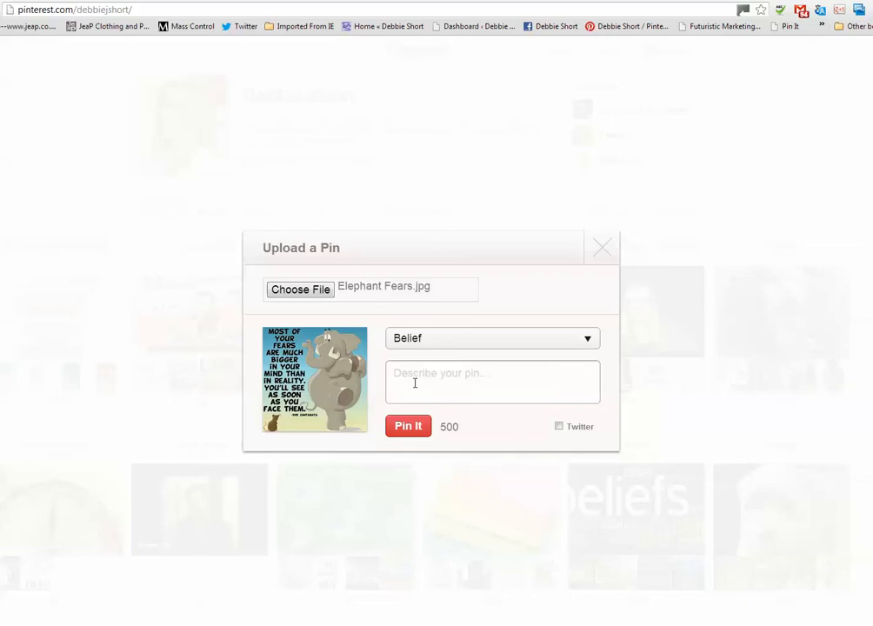
{"action": "type", "text": "easier than you think and that great big fear will Shrink into oblivion...PROMISE!"}
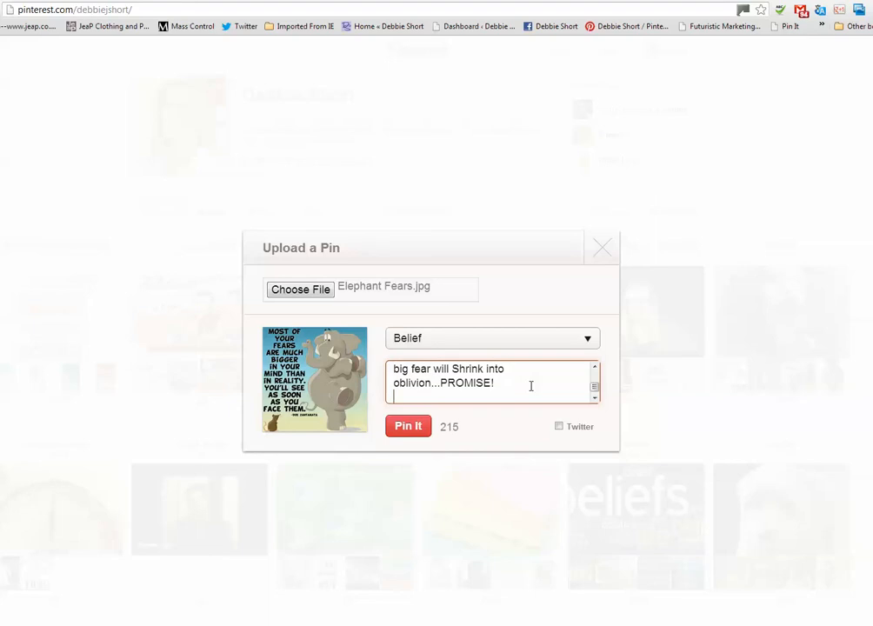
{"action": "type", "text": "htt"}
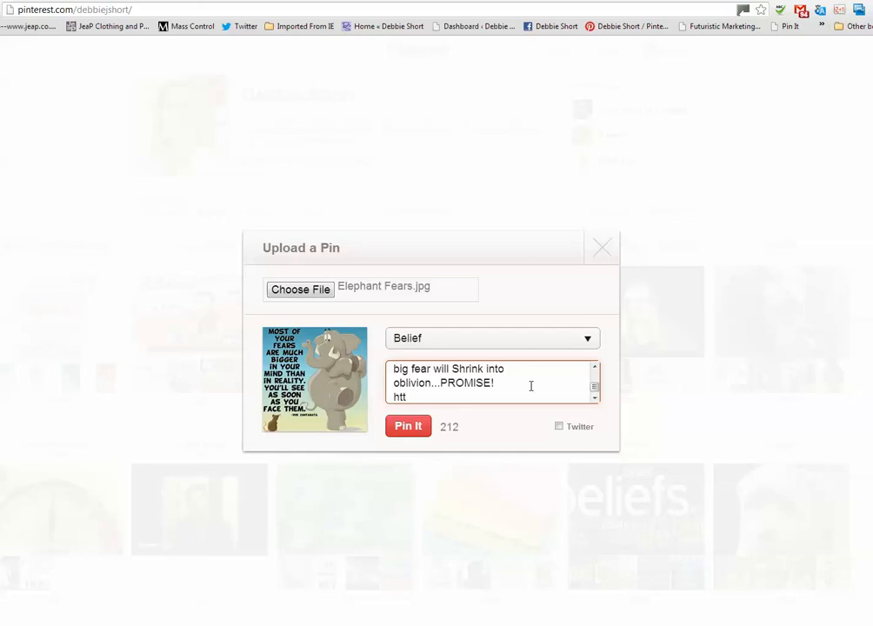
{"action": "type", "text": "p"}
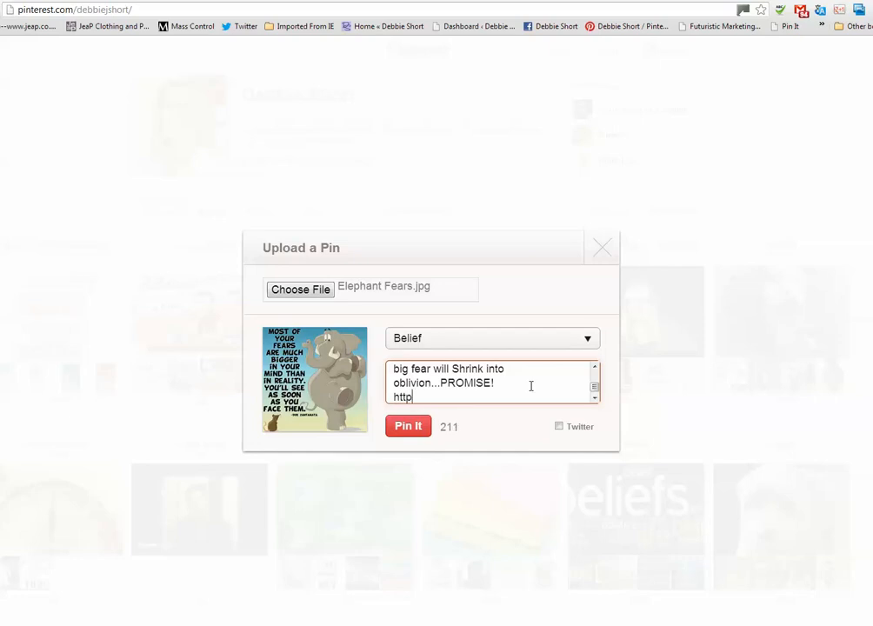
{"action": "type", "text": "//"}
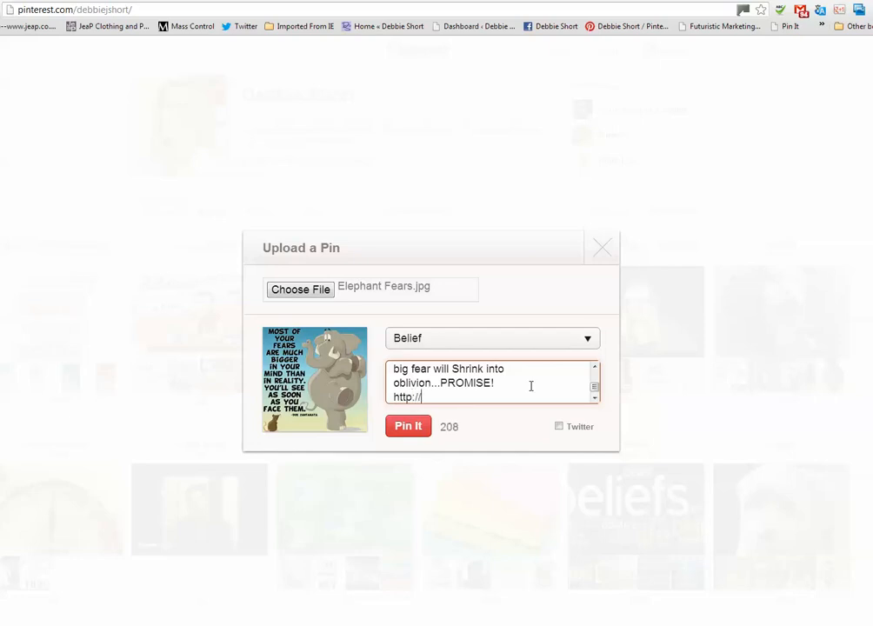
{"action": "type", "text": "www."}
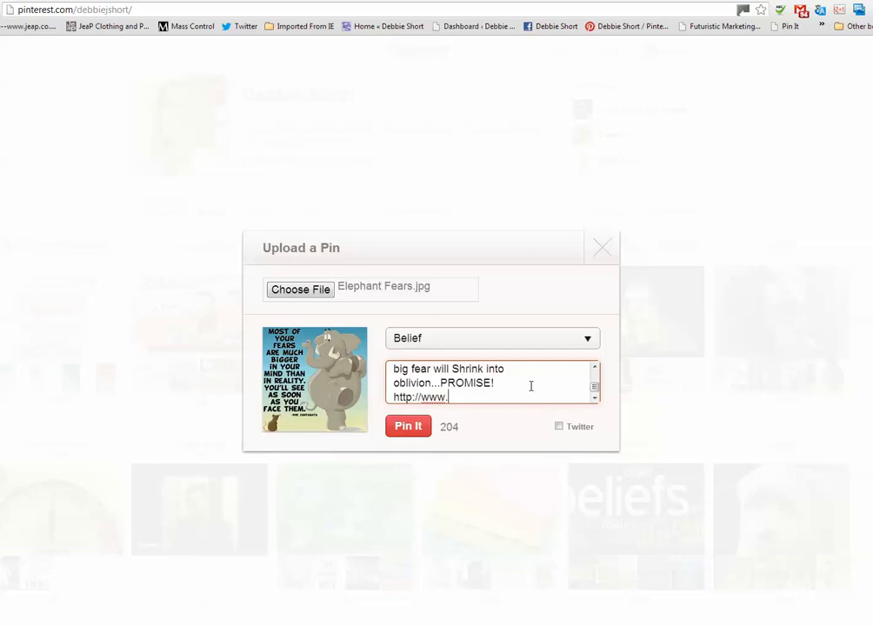
{"action": "type", "text": "DebbieShort.com"}
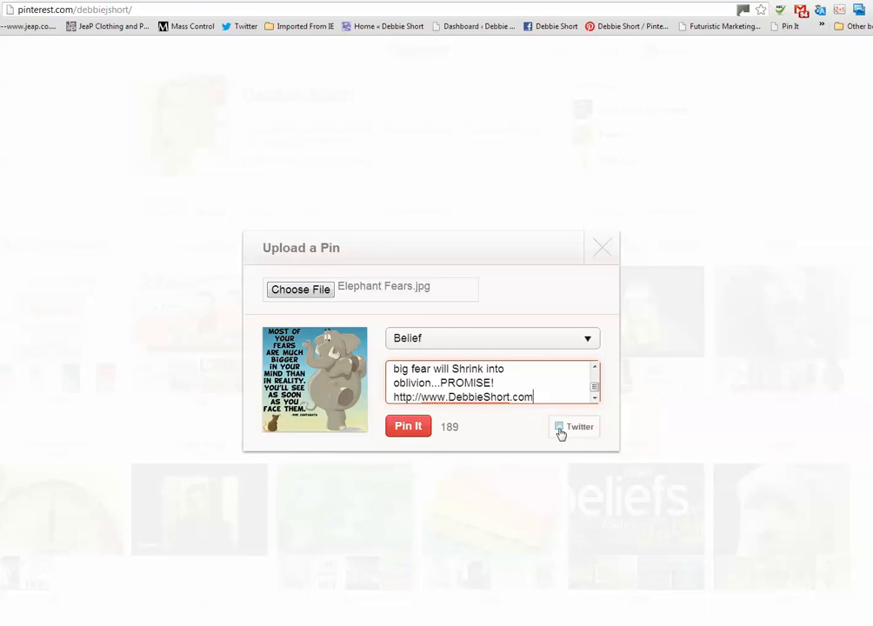
Enable Twitter sharing and publish the pin with Pin It
{"action": "left_click", "coordinate": [560, 426]}
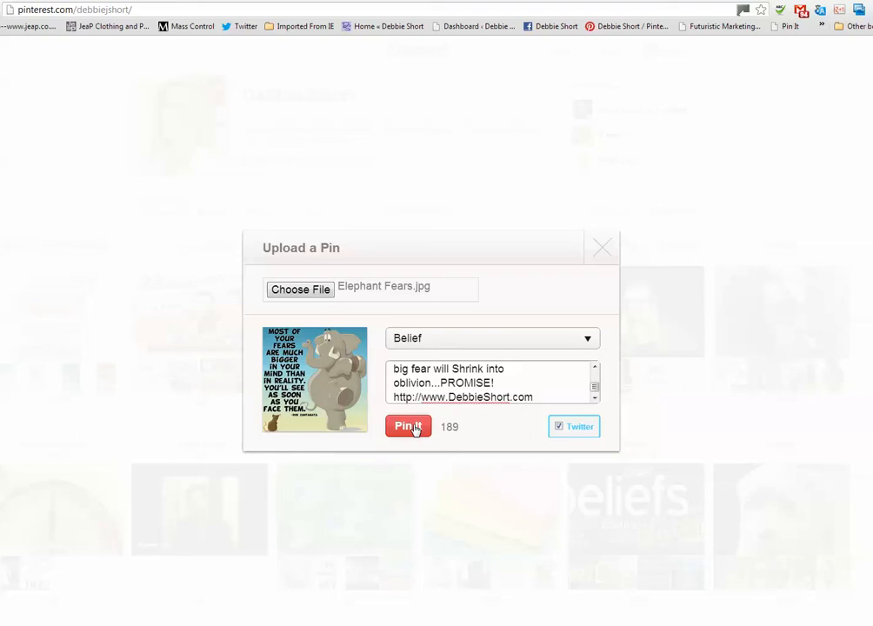
{"action": "left_click", "coordinate": [408, 426]}
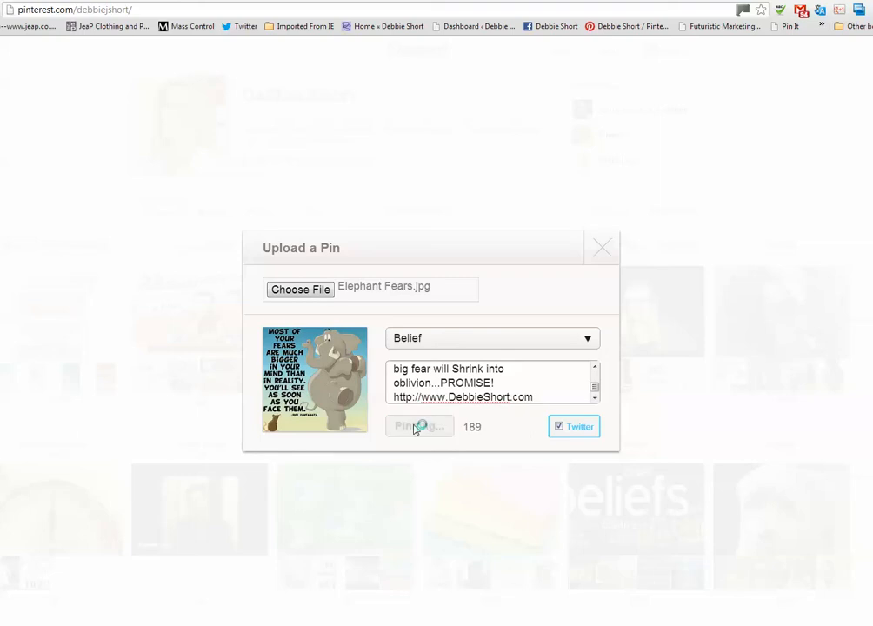
{"action": "left_click", "coordinate": [419, 426]}
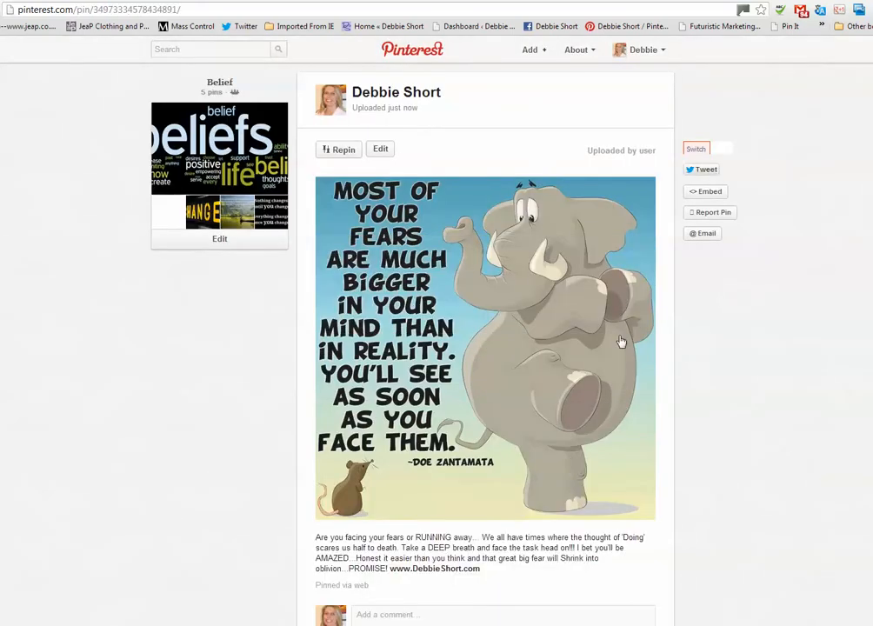
{"action": "mouse_move", "coordinate": [511, 371]}
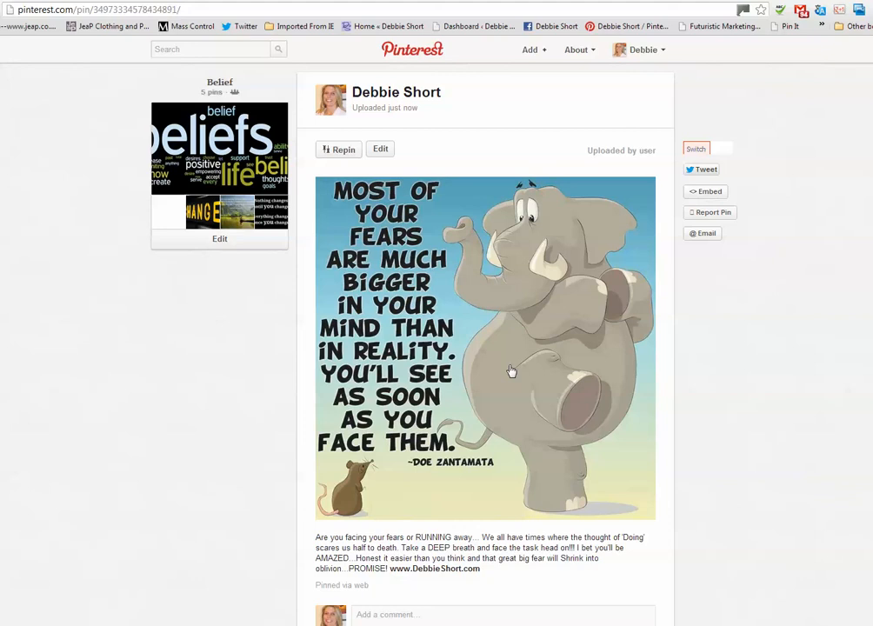
{"action": "mouse_move", "coordinate": [574, 372]}
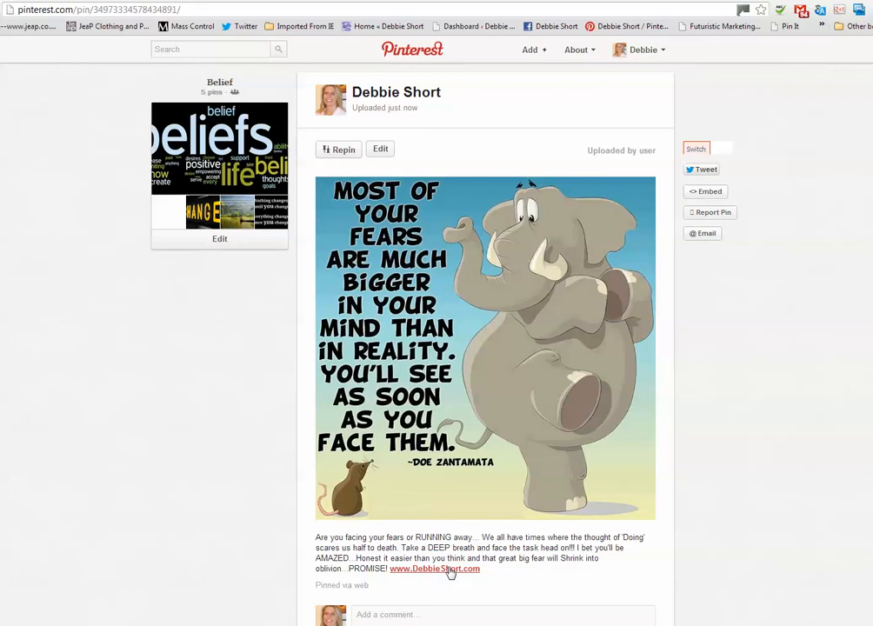
{"action": "mouse_move", "coordinate": [430, 571]}
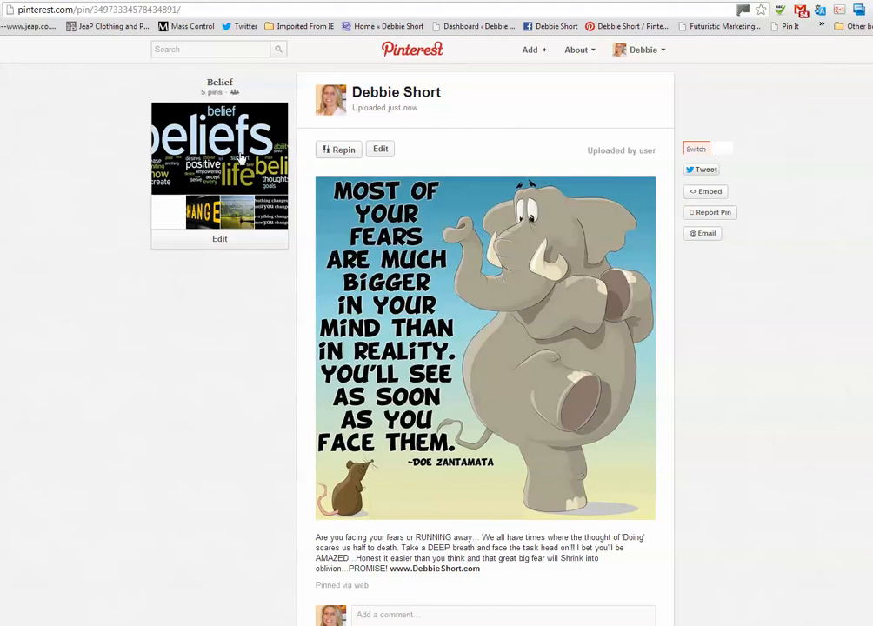
{"action": "mouse_move", "coordinate": [239, 157]}
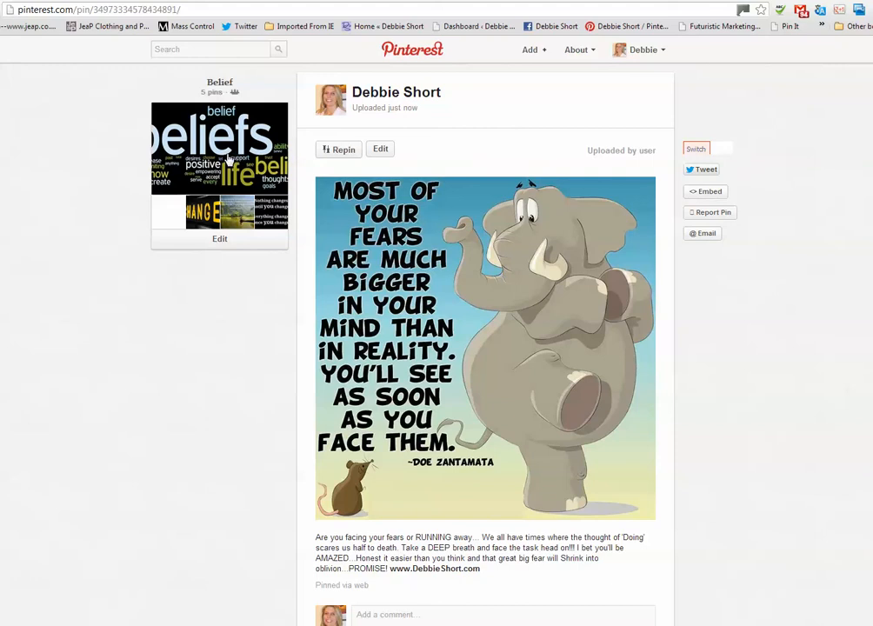
{"action": "mouse_move", "coordinate": [487, 334]}
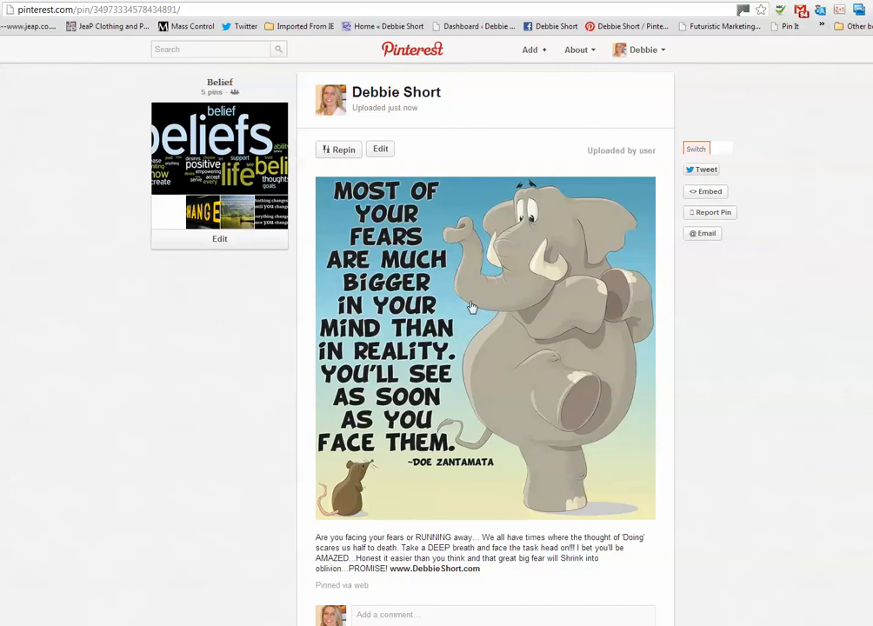
{"action": "mouse_move", "coordinate": [508, 301]}
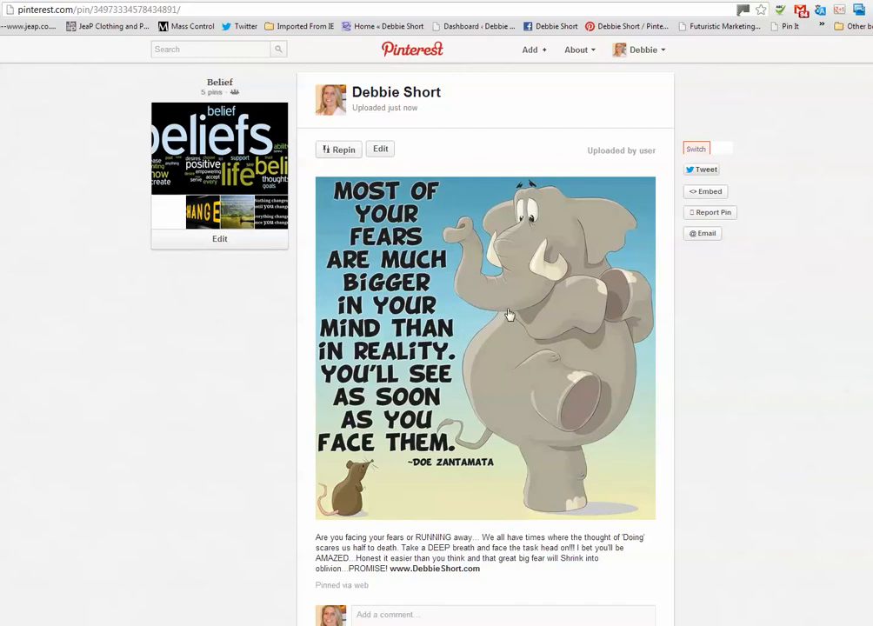
{"action": "mouse_move", "coordinate": [501, 340]}
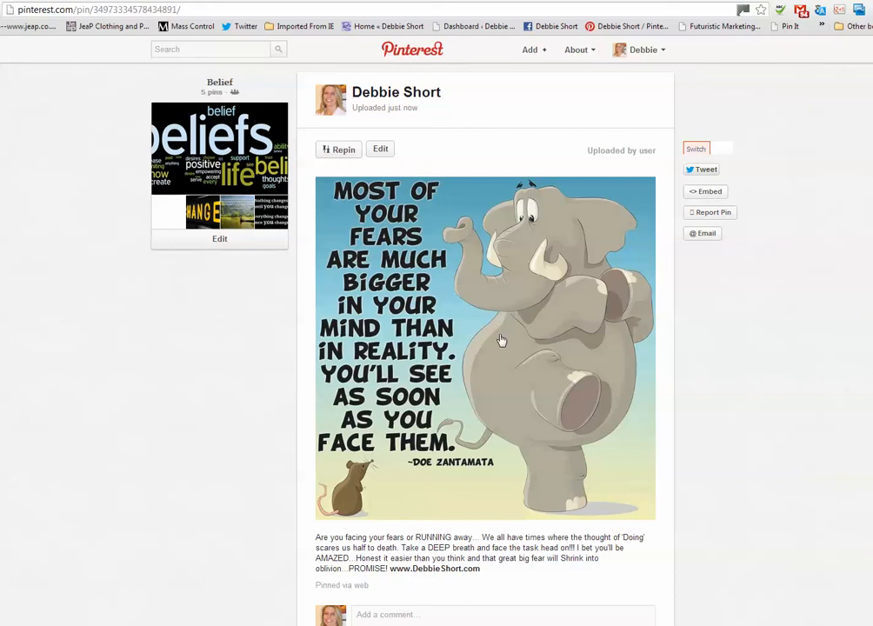
{"action": "mouse_move", "coordinate": [512, 282]}
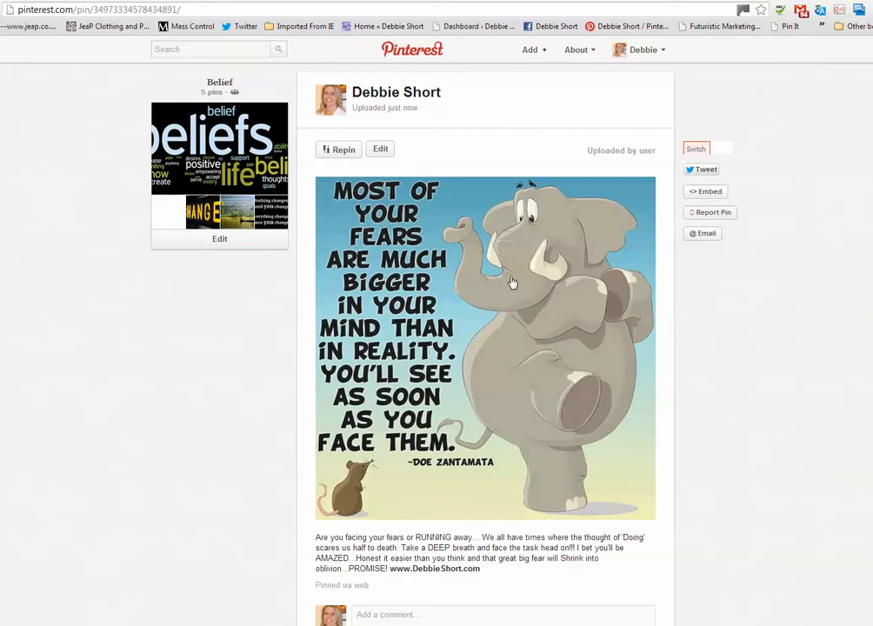
{"action": "mouse_move", "coordinate": [518, 347]}
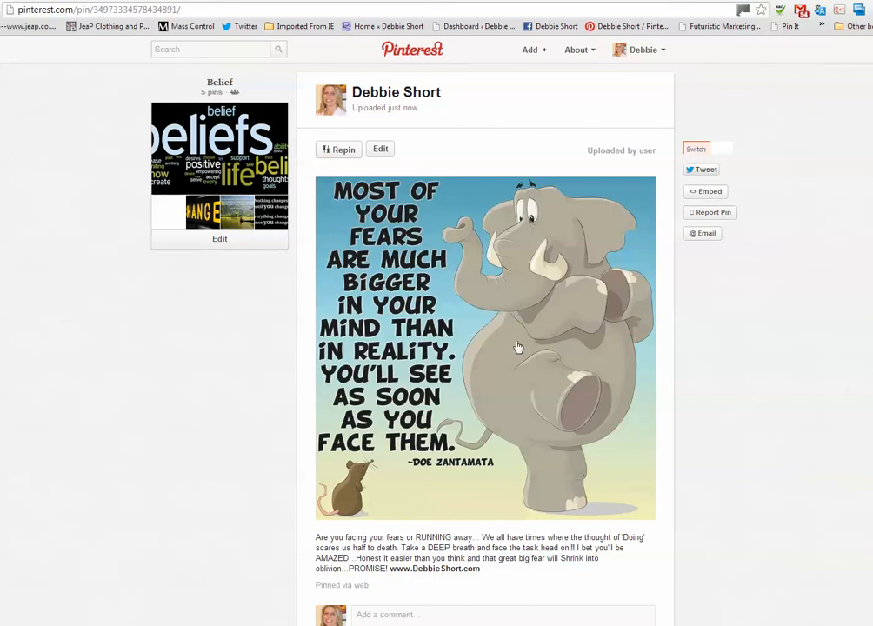
{"action": "mouse_move", "coordinate": [457, 277]}
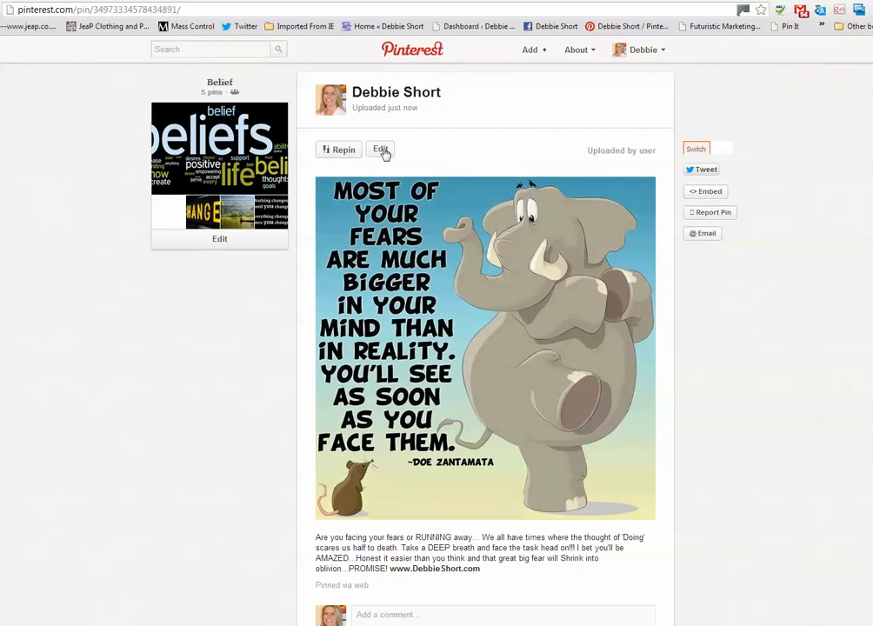
Edit the elephant pin and focus its empty Link field
{"action": "left_click", "coordinate": [380, 150]}
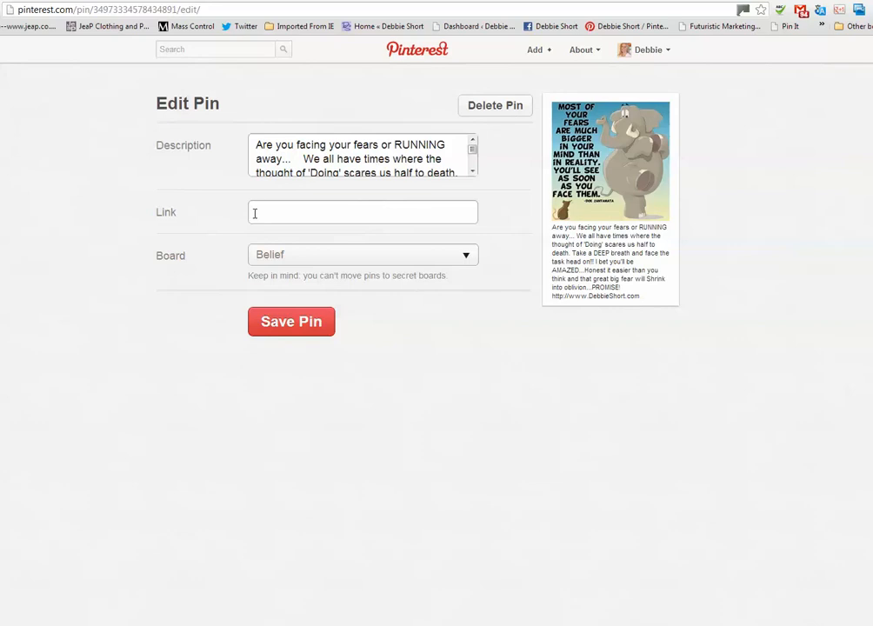
{"action": "left_click", "coordinate": [363, 213]}
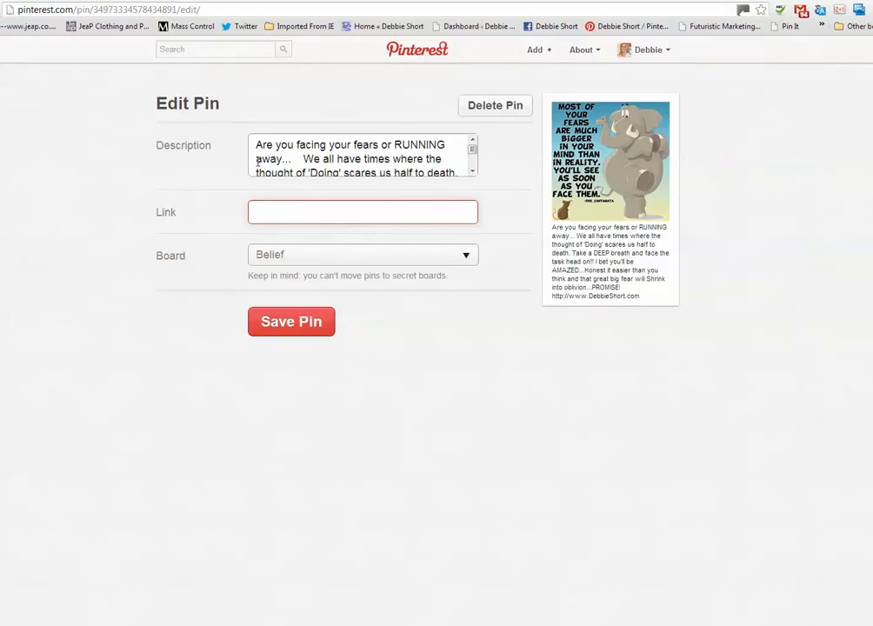
Set the link to the DebbieShortUK Facebook fan page URL from autocomplete and save the pin
{"action": "left_click", "coordinate": [363, 211]}
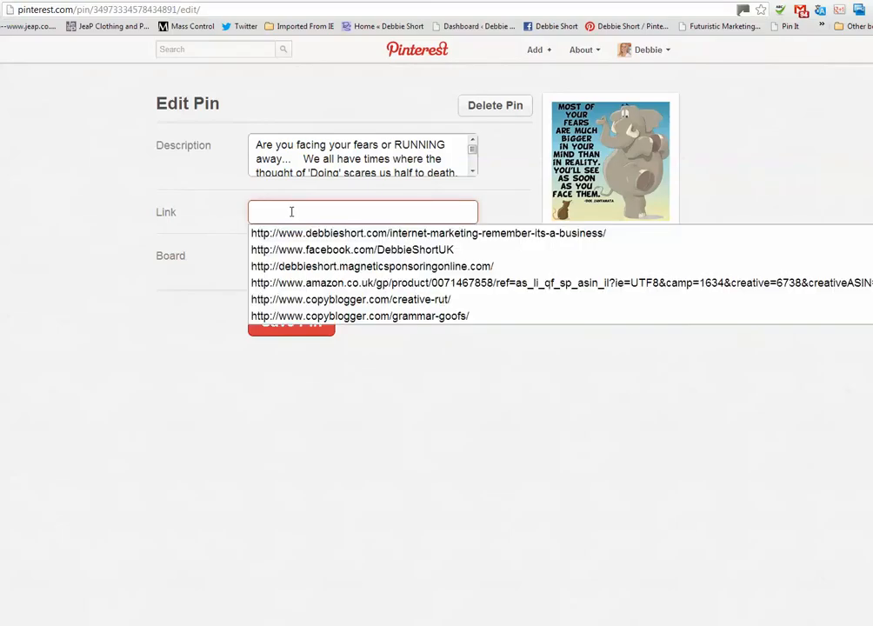
{"action": "left_click", "coordinate": [352, 250]}
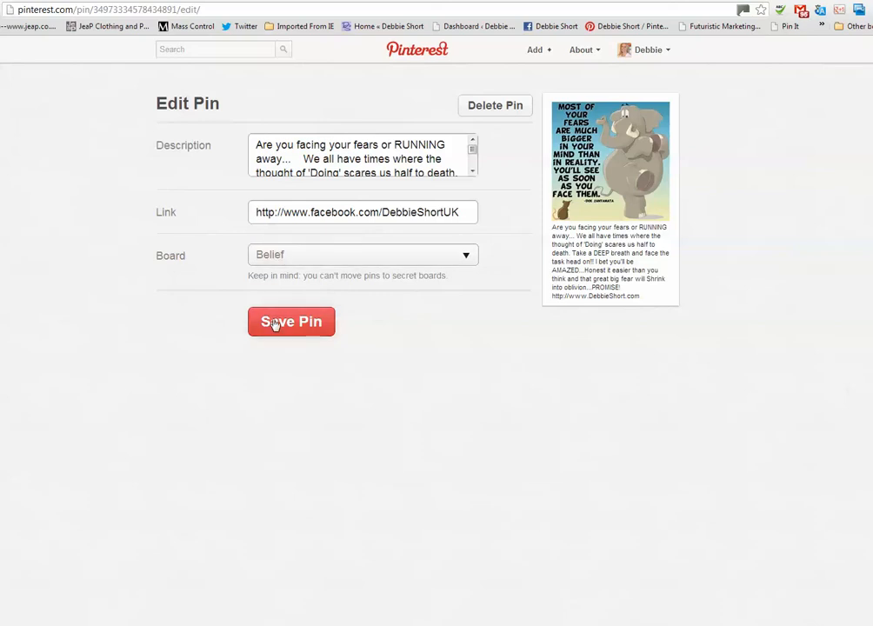
{"action": "left_click", "coordinate": [291, 321]}
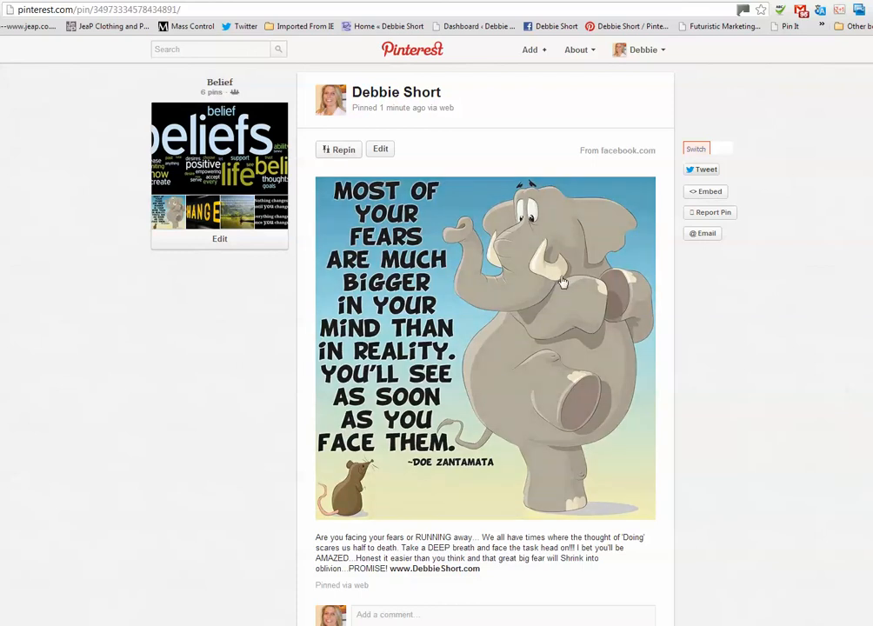
{"action": "mouse_move", "coordinate": [575, 335]}
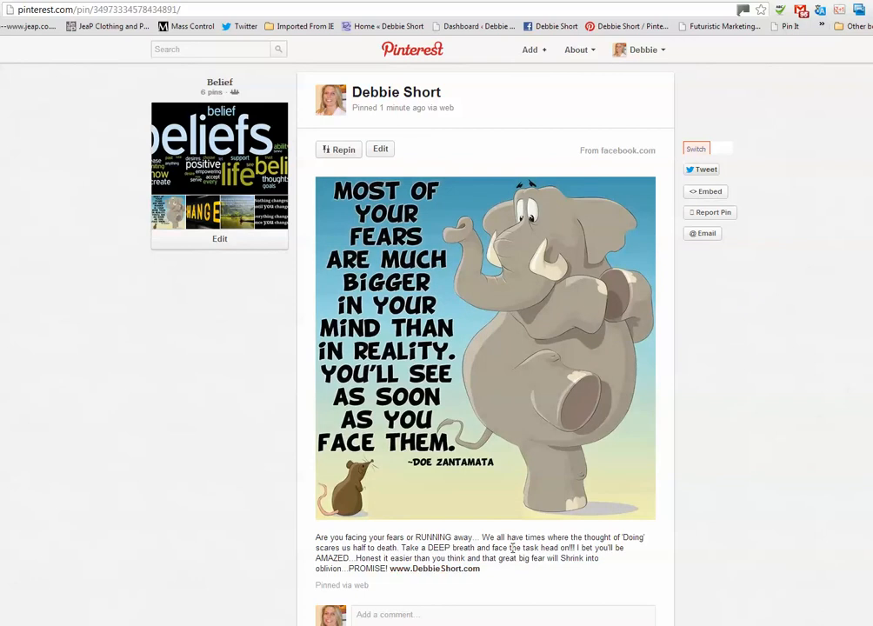
Scroll the saved pin page showing 'From facebook.com' and the Belief board count
{"action": "scroll", "scroll_direction": "down", "scroll_amount": 3}
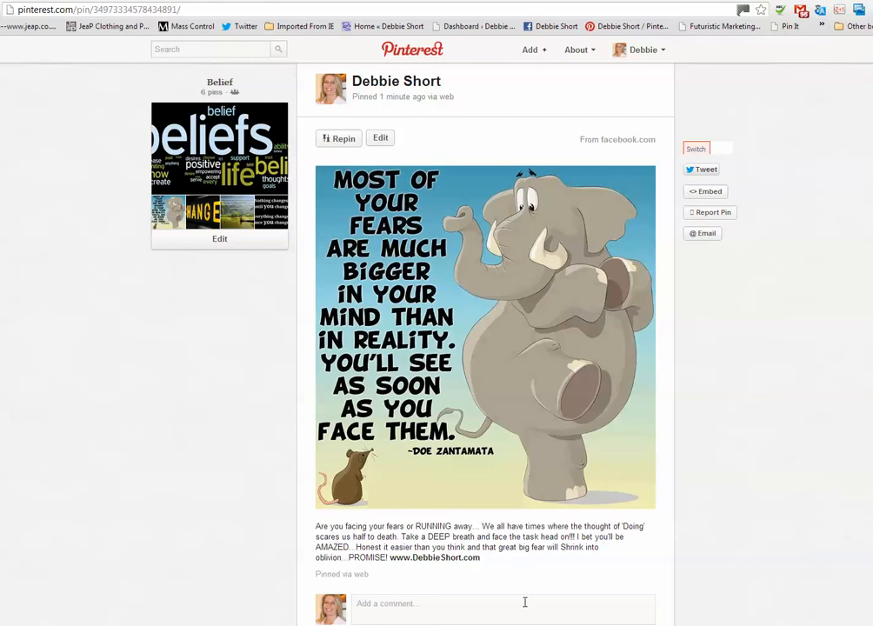
{"action": "mouse_move", "coordinate": [535, 607]}
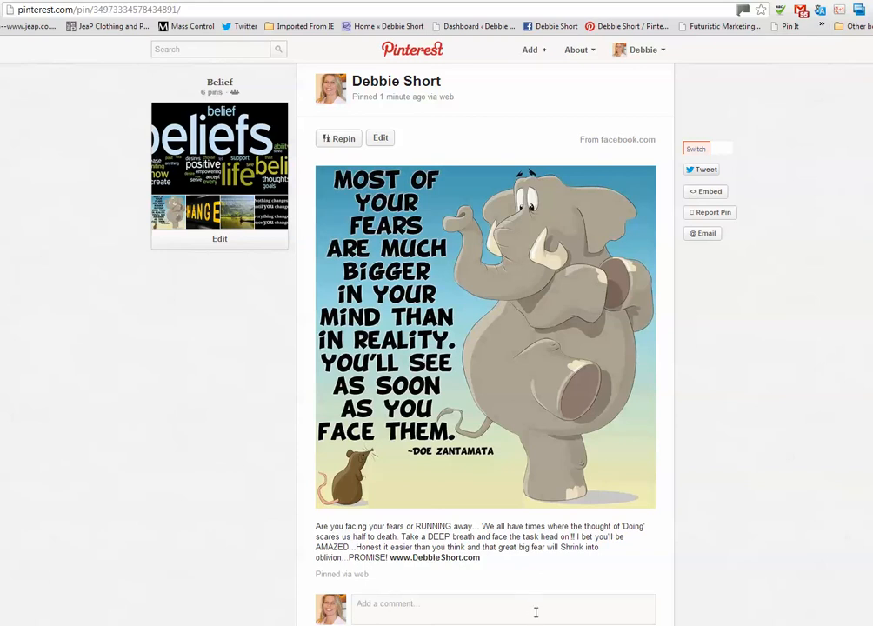
{"action": "mouse_move", "coordinate": [536, 609]}
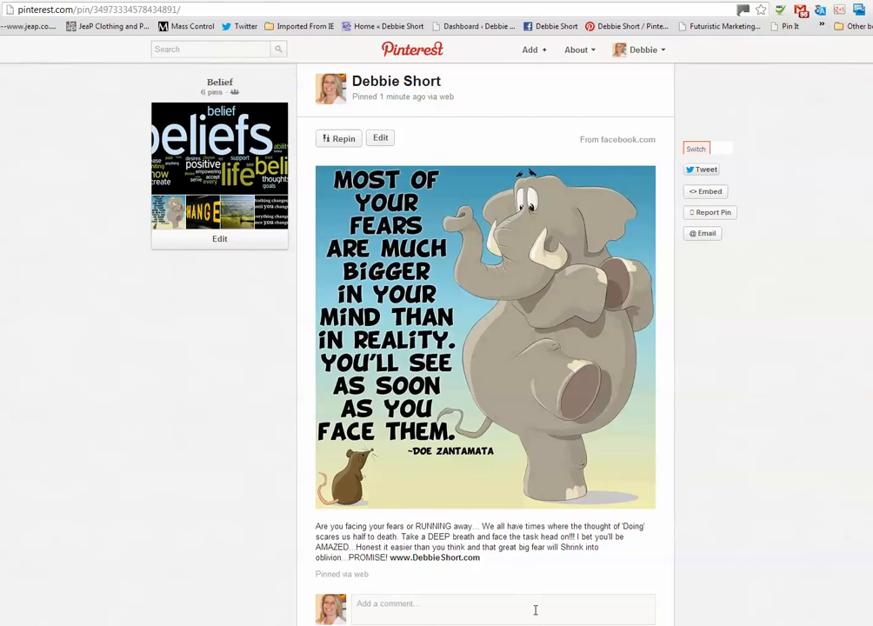
{"action": "mouse_move", "coordinate": [464, 606]}
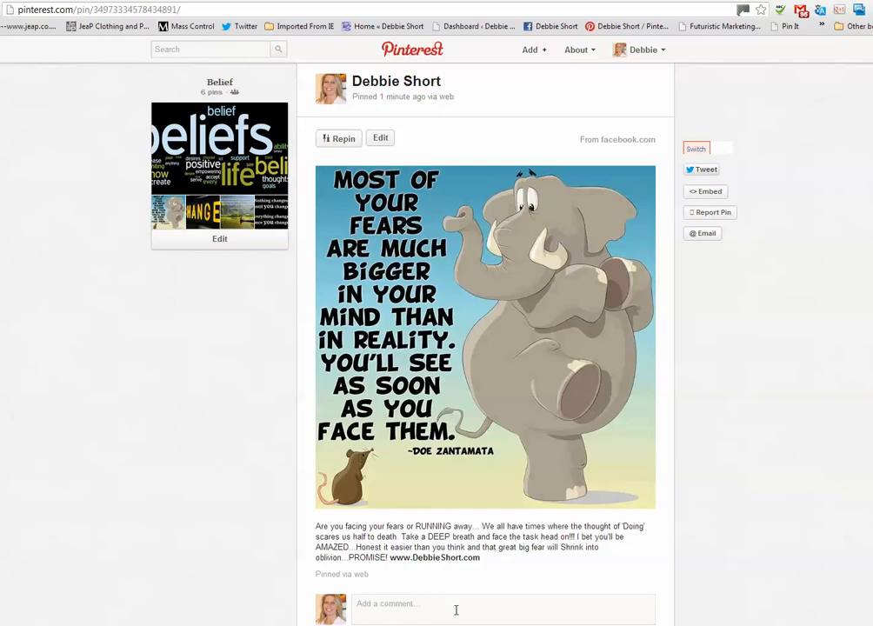
{"action": "mouse_move", "coordinate": [486, 321]}
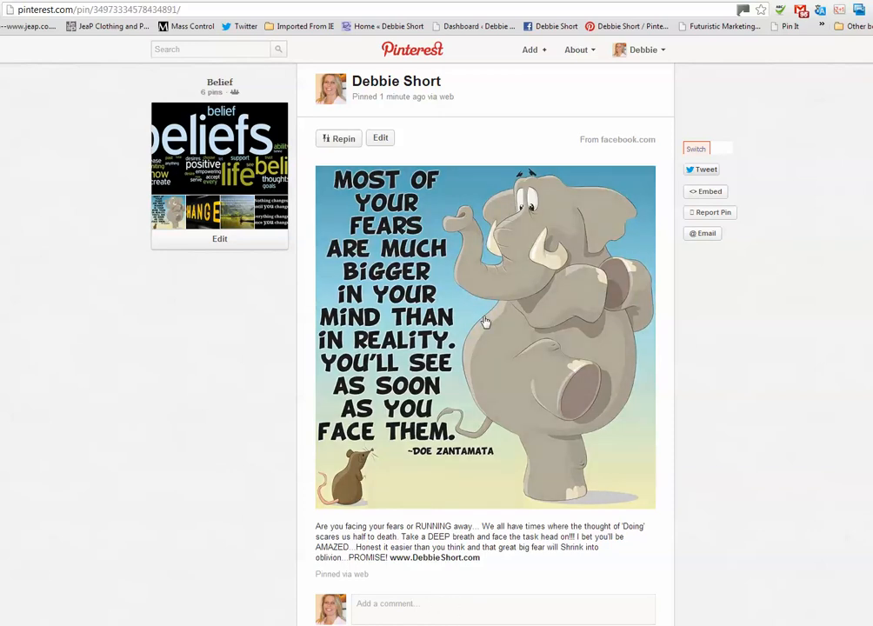
{"action": "mouse_move", "coordinate": [476, 317]}
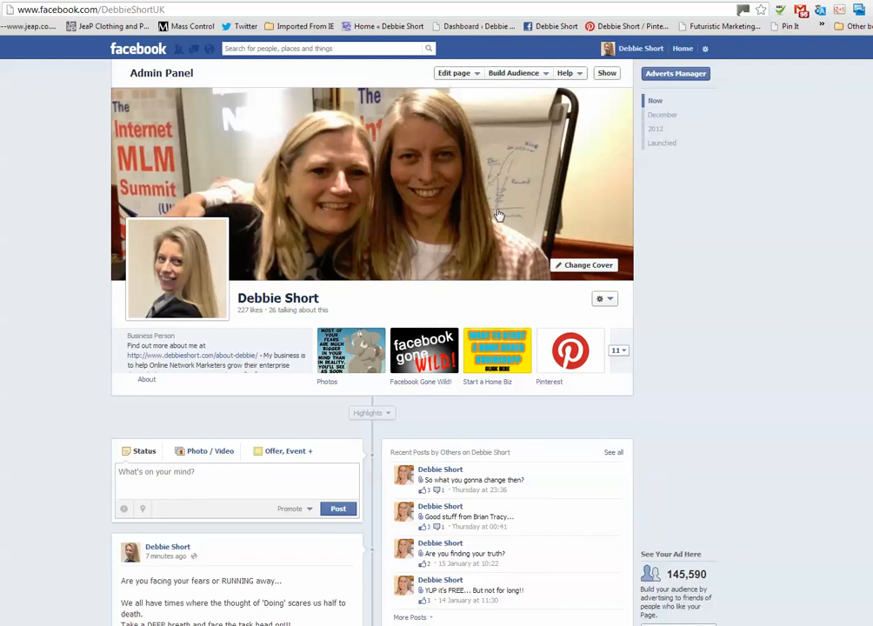
{"action": "mouse_move", "coordinate": [412, 203]}
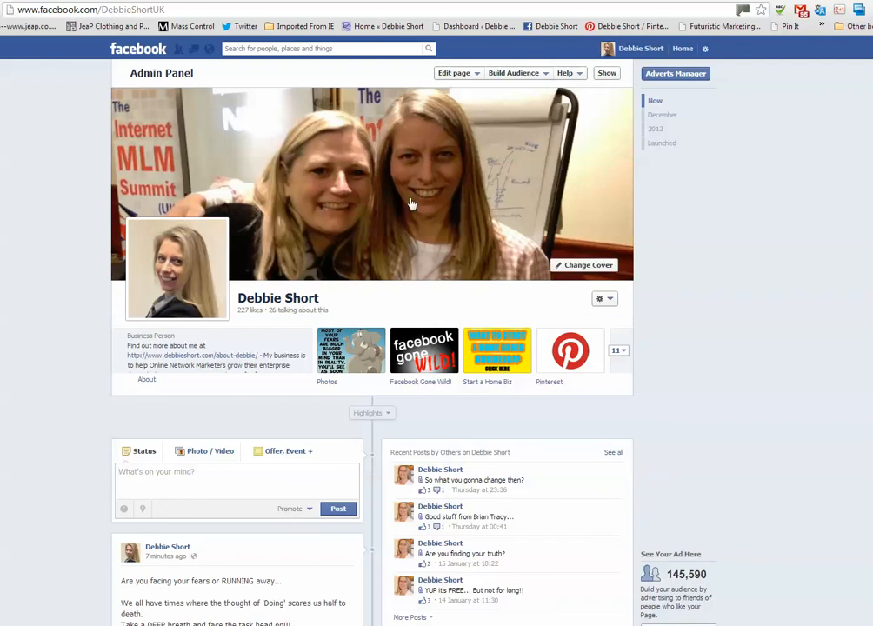
{"action": "mouse_move", "coordinate": [364, 189]}
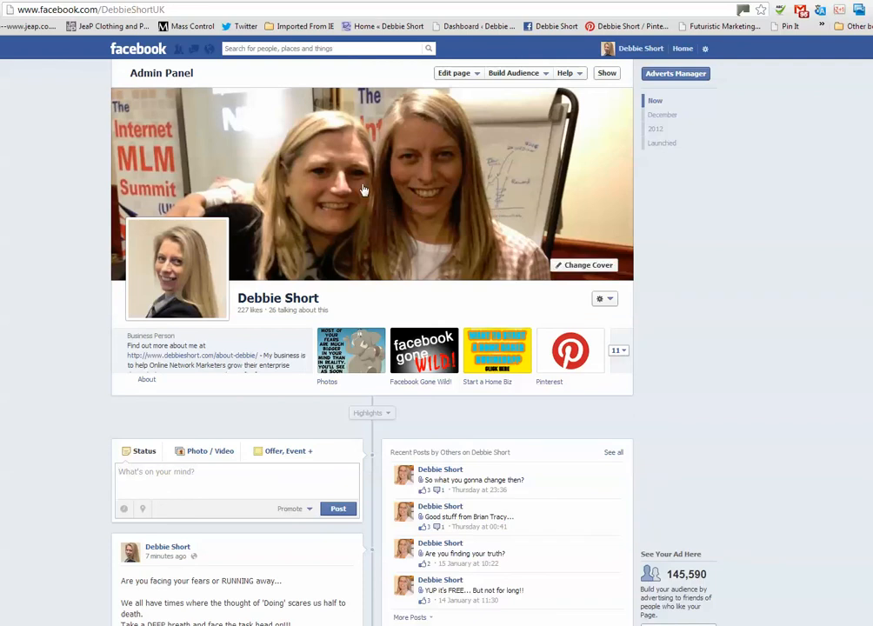
{"action": "mouse_move", "coordinate": [470, 170]}
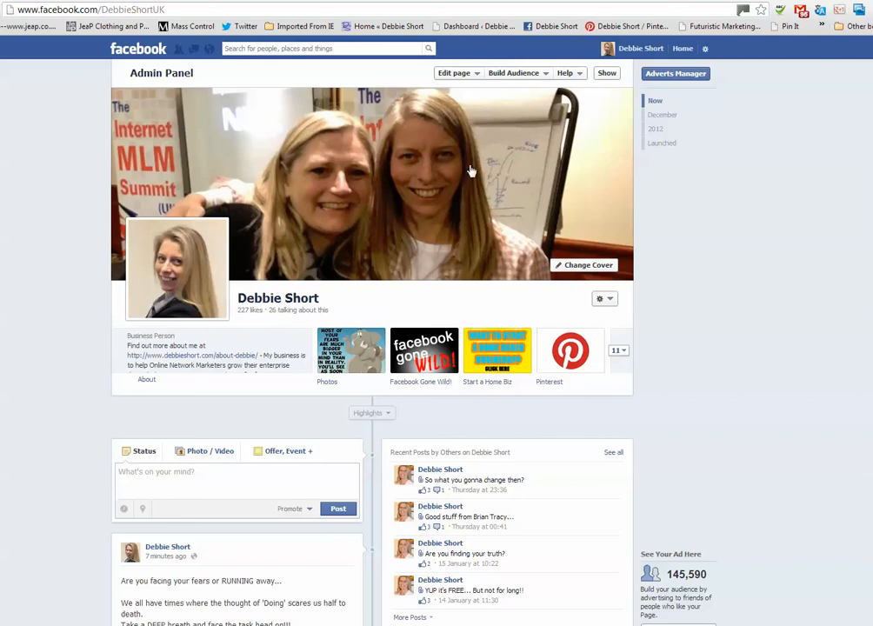
{"action": "mouse_move", "coordinate": [402, 189]}
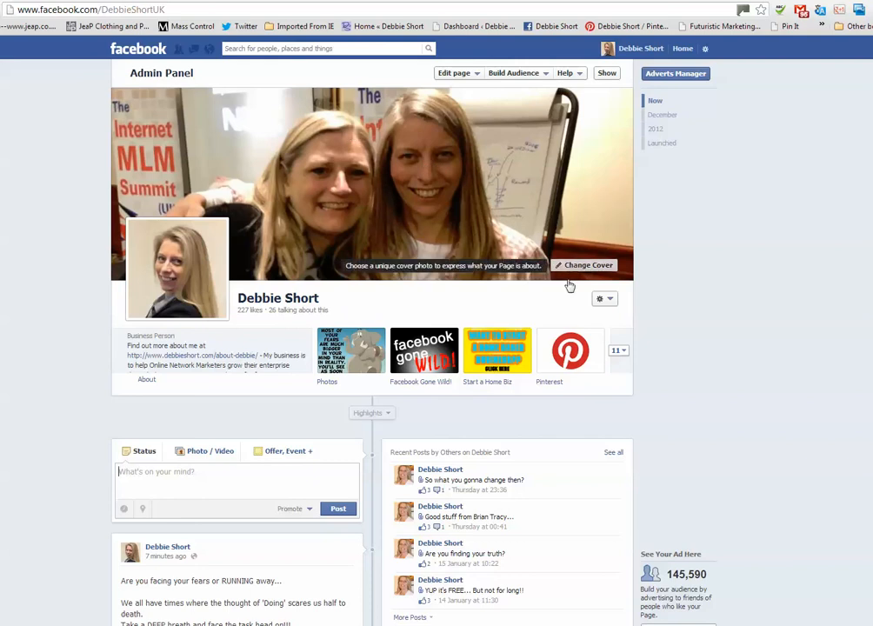
{"action": "mouse_move", "coordinate": [581, 303]}
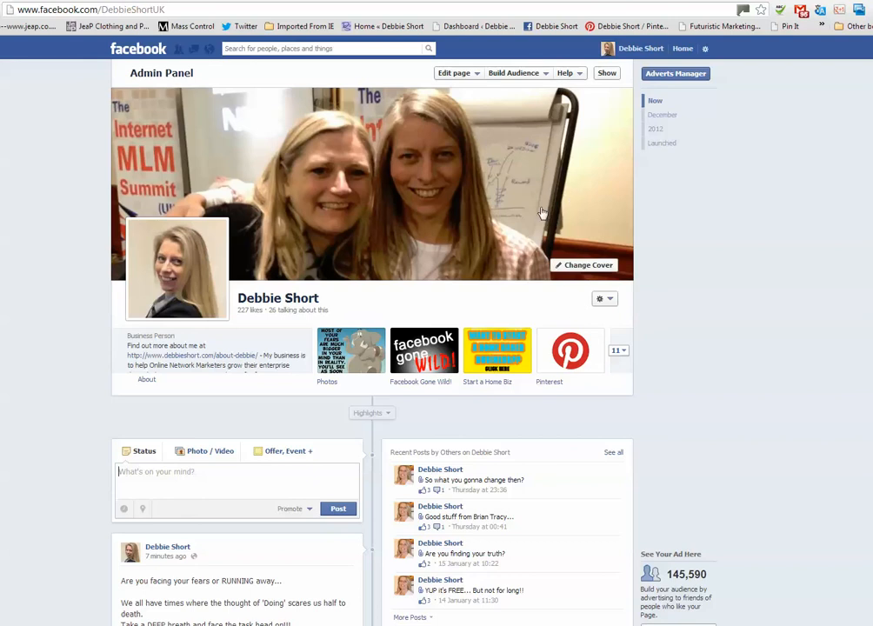
{"action": "mouse_move", "coordinate": [503, 211]}
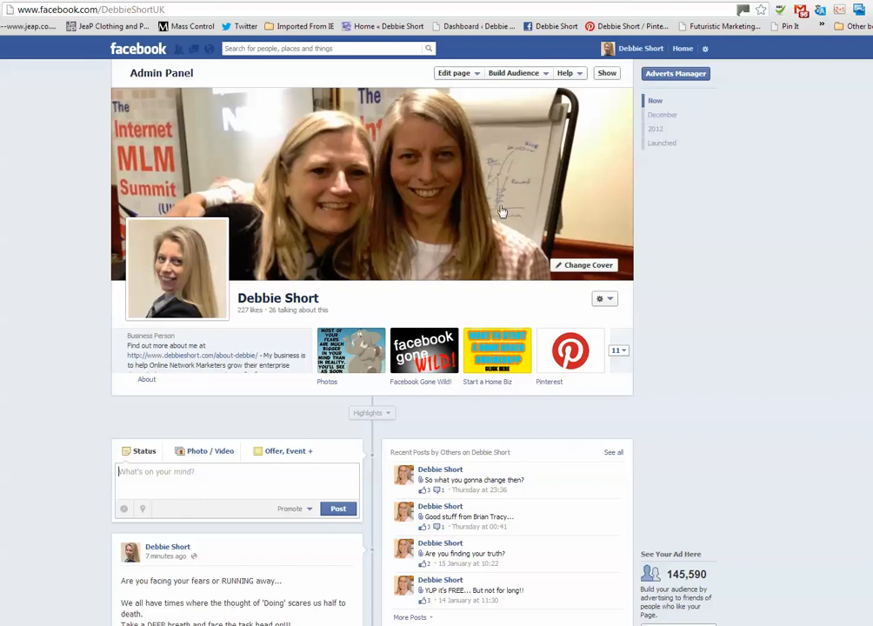
{"action": "mouse_move", "coordinate": [438, 207]}
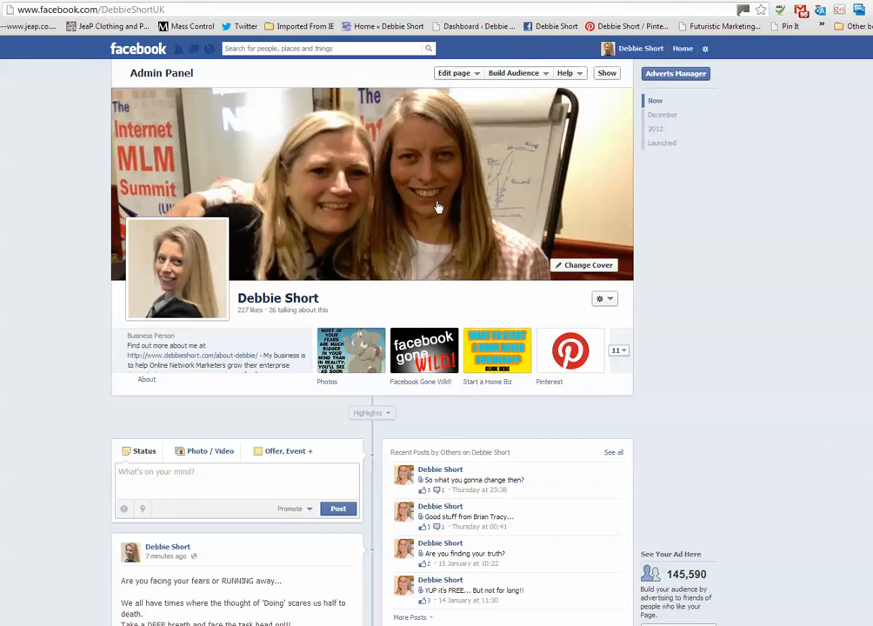
{"action": "mouse_move", "coordinate": [434, 201]}
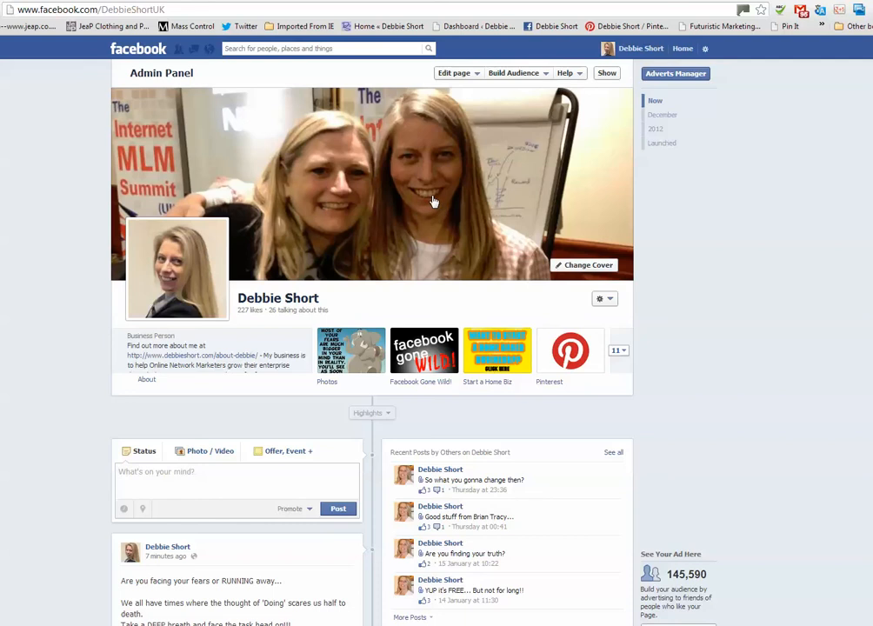
{"action": "mouse_move", "coordinate": [461, 222]}
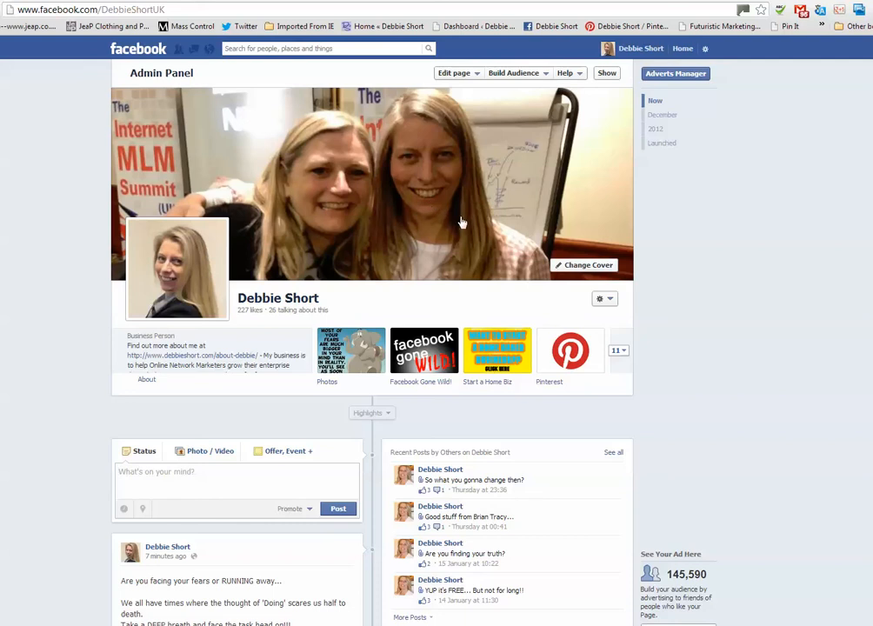
{"action": "mouse_move", "coordinate": [422, 213]}
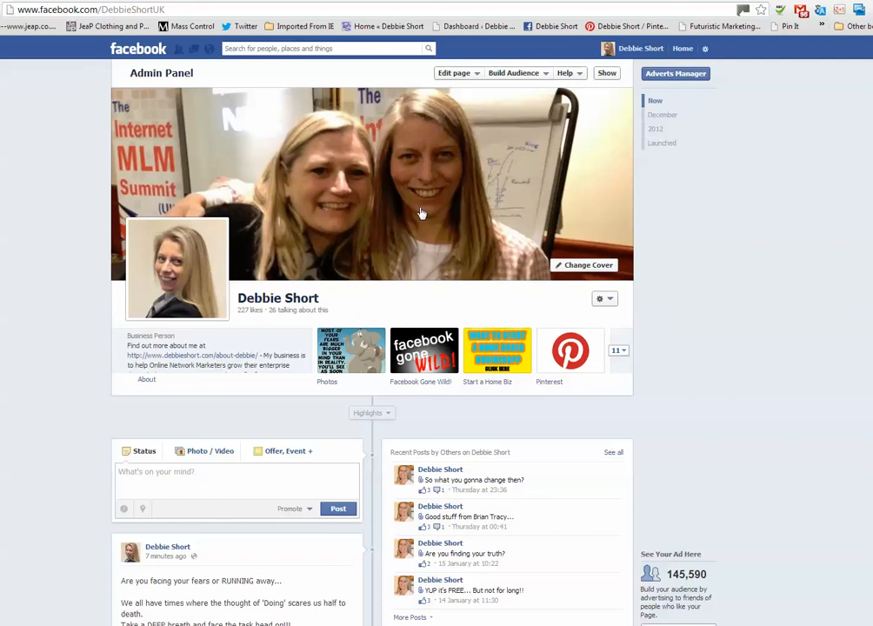